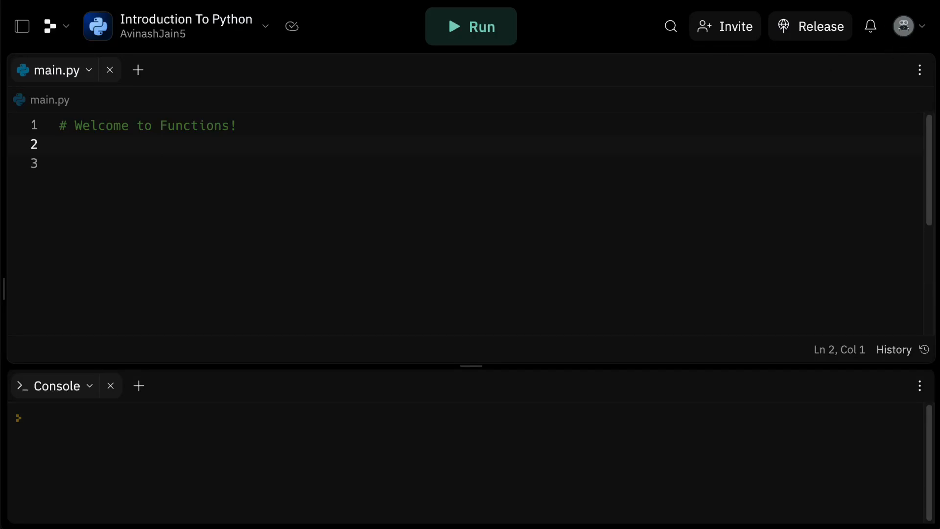
Add a comment line saying a baker makes 'Avi's special bread
{"action": "left_click", "coordinate": [59, 144]}
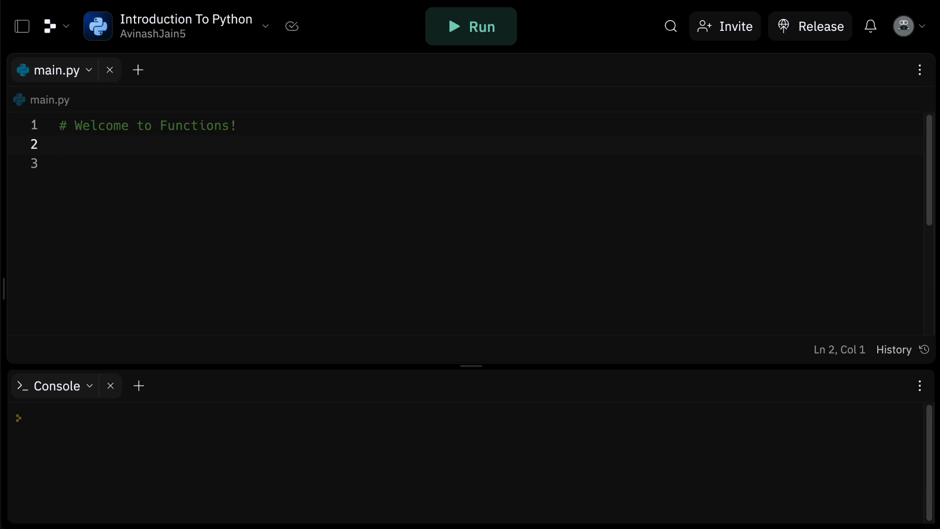
{"action": "left_click", "coordinate": [60, 144]}
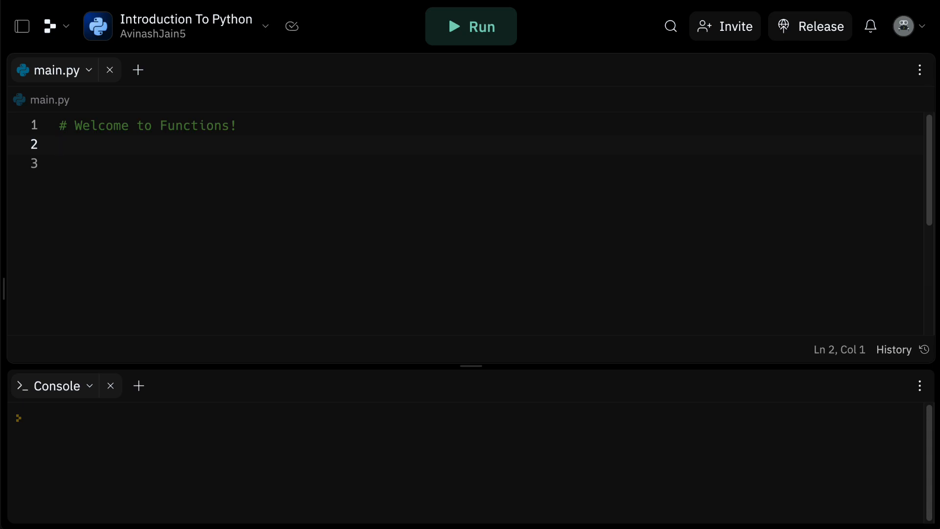
{"action": "key", "text": "Enter"}
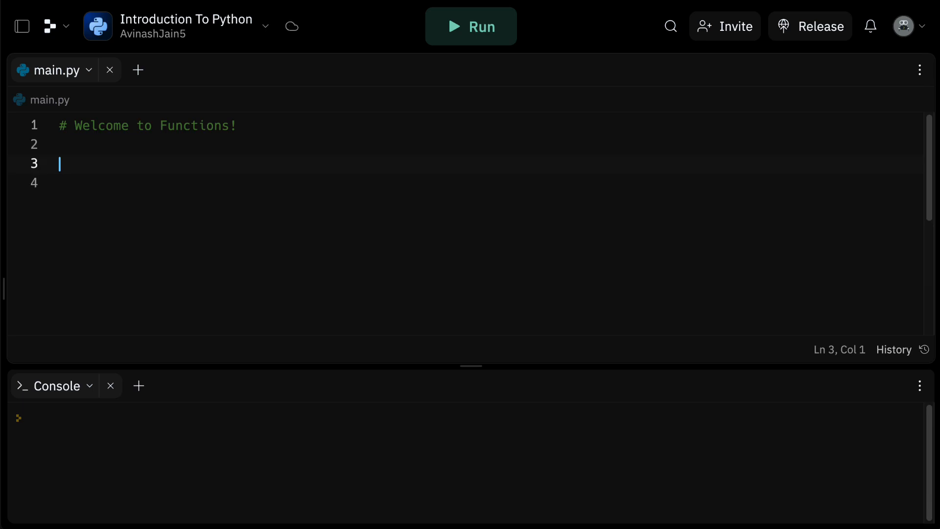
{"action": "type", "text": "#"}
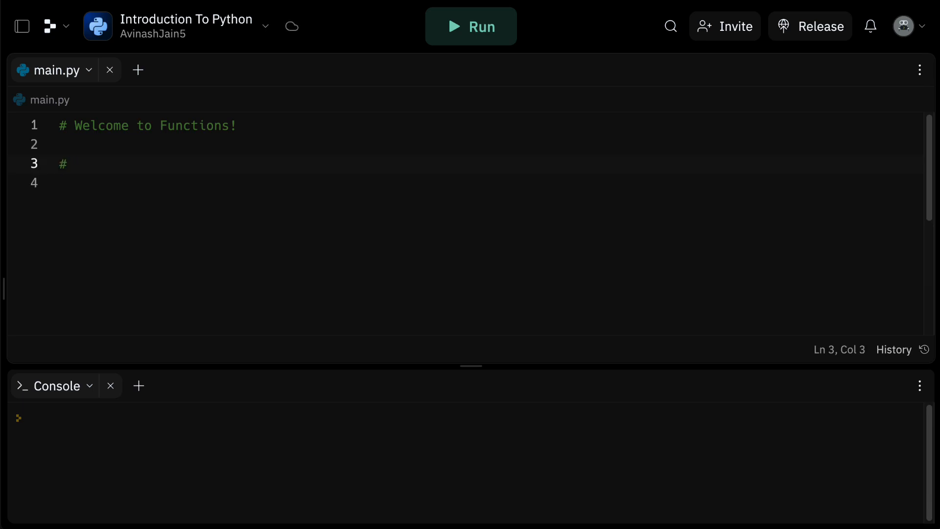
{"action": "type", "text": "A baker makes"}
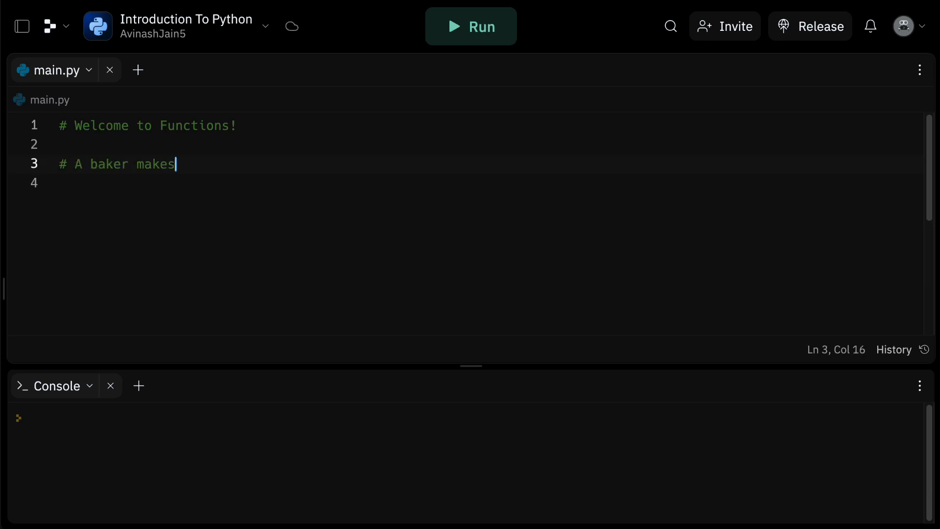
{"action": "type", "text": "'Avi's special"}
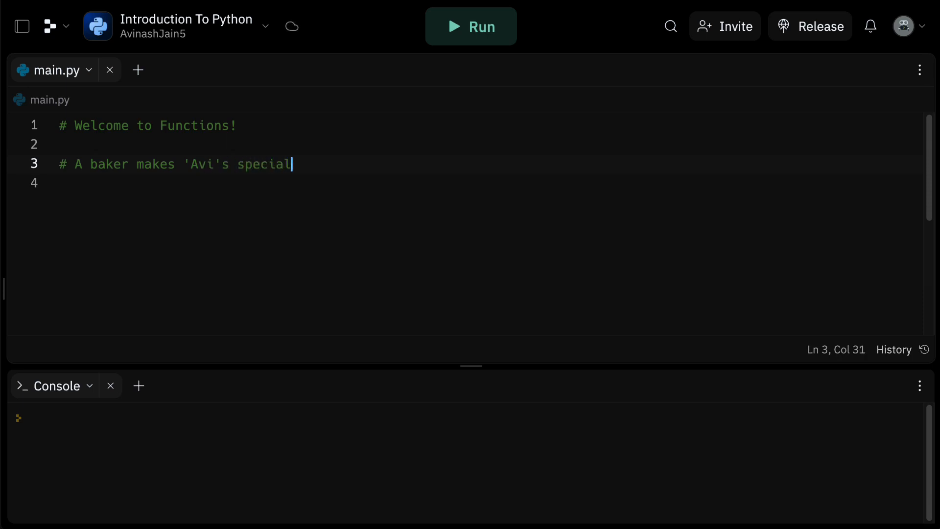
{"action": "type", "text": "bread"}
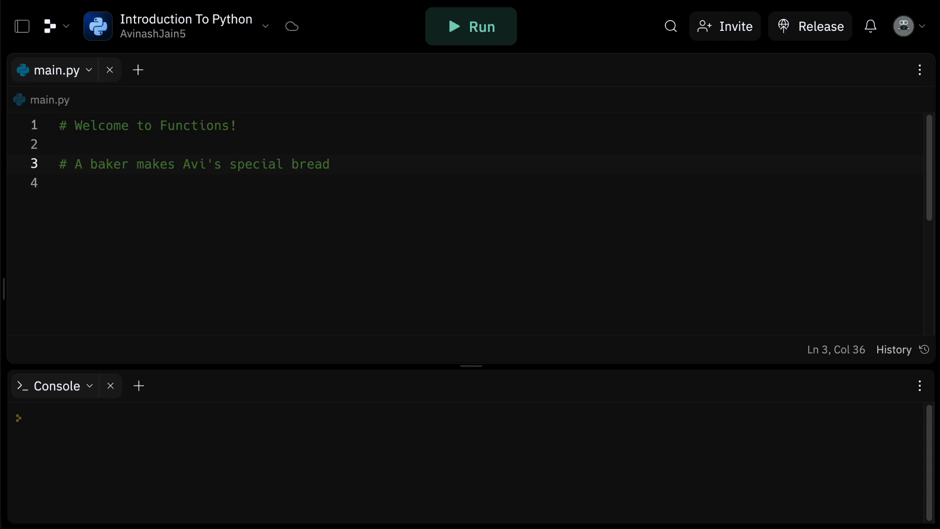
Add a comment listing the series of steps: mix, knead, rise, bake
{"action": "type", "text": "# Mix"}
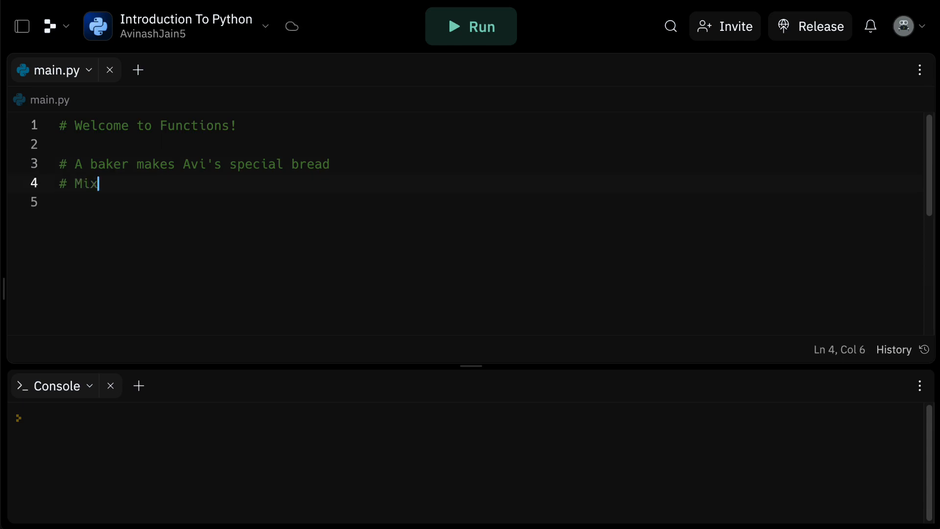
{"action": "type", "text": ", knead, r"}
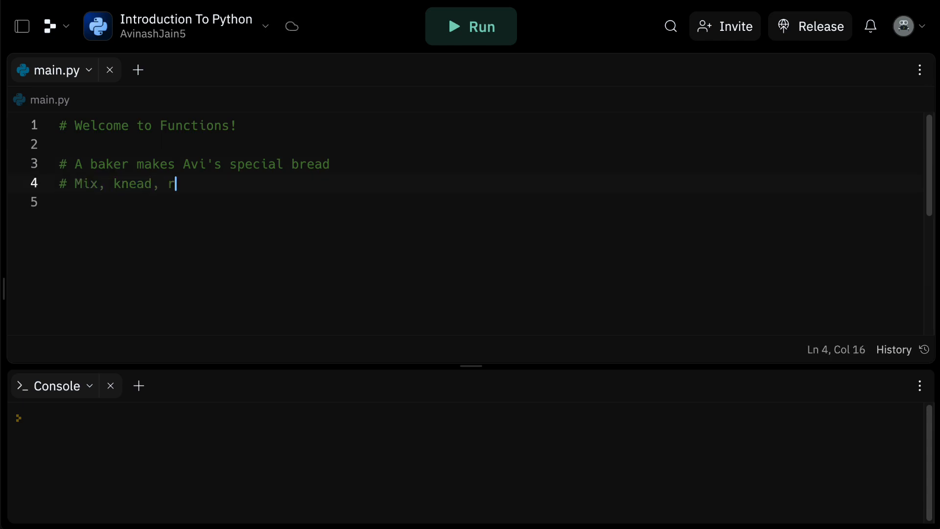
{"action": "type", "text": "ise, bake"}
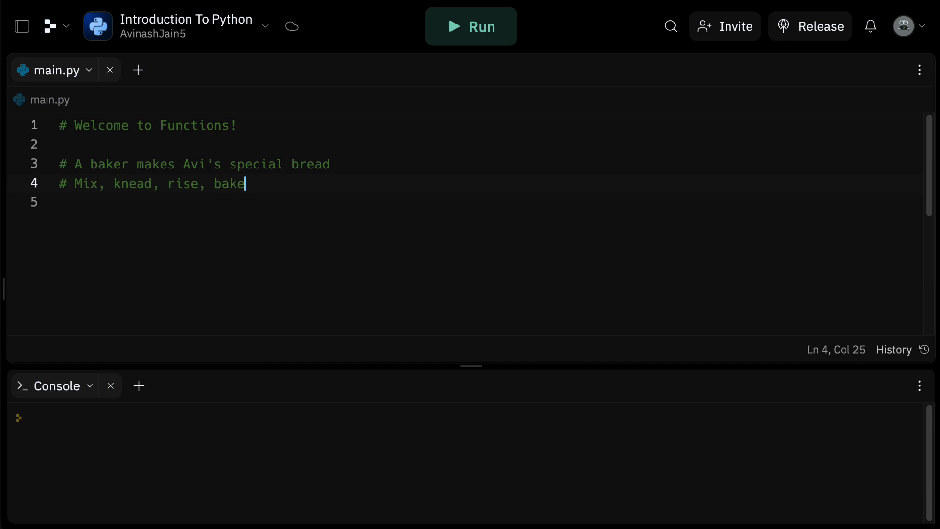
{"action": "left_click", "coordinate": [154, 183]}
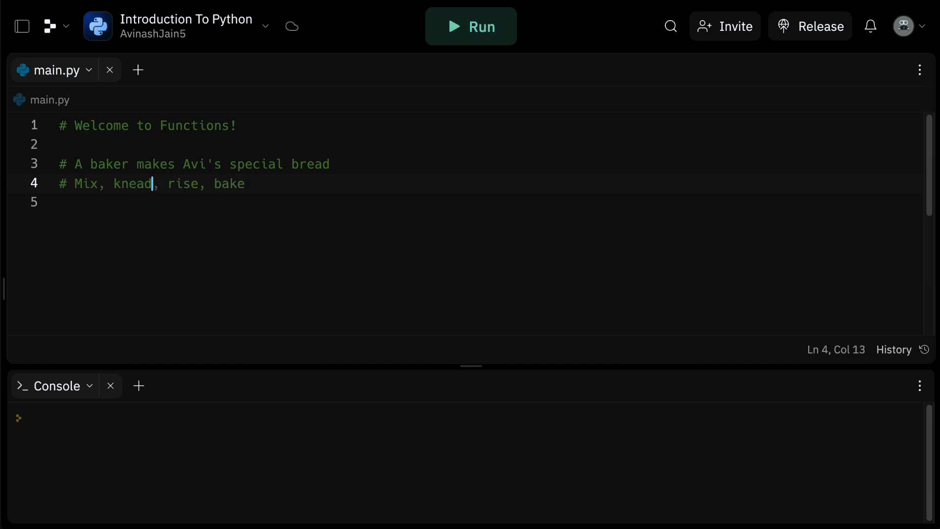
{"action": "type", "text": "Series of steps: m"}
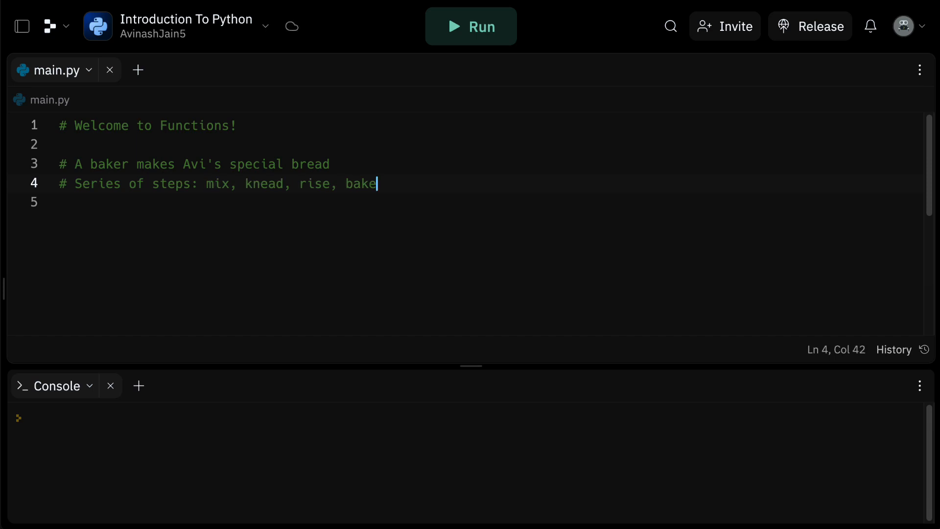
{"action": "key", "text": "enter"}
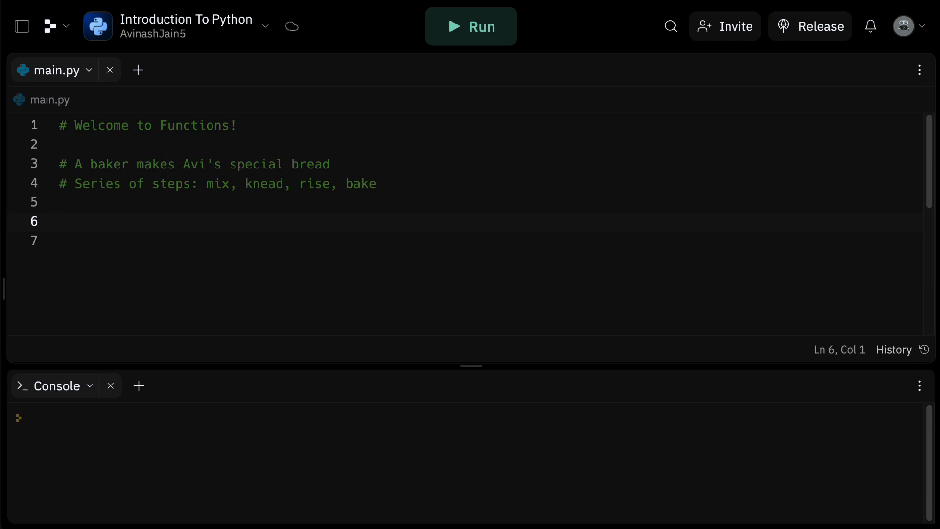
Add a comment saying make_special_bread() performs these steps
{"action": "left_click", "coordinate": [60, 222]}
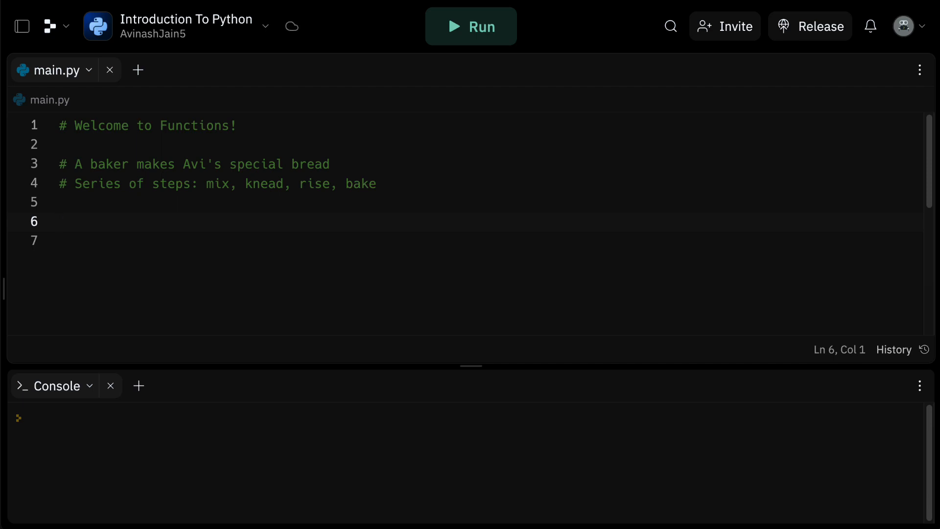
{"action": "type", "text": "# make_special"}
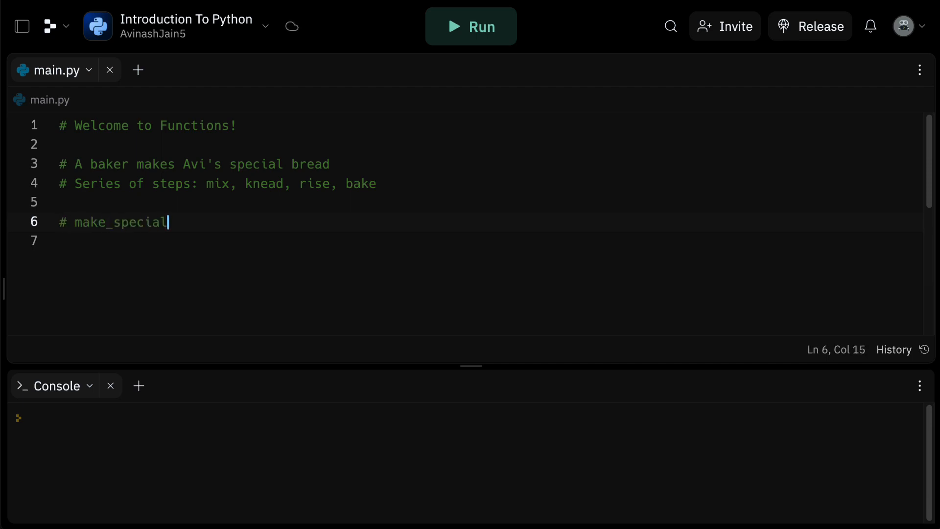
{"action": "type", "text": "_bread()"}
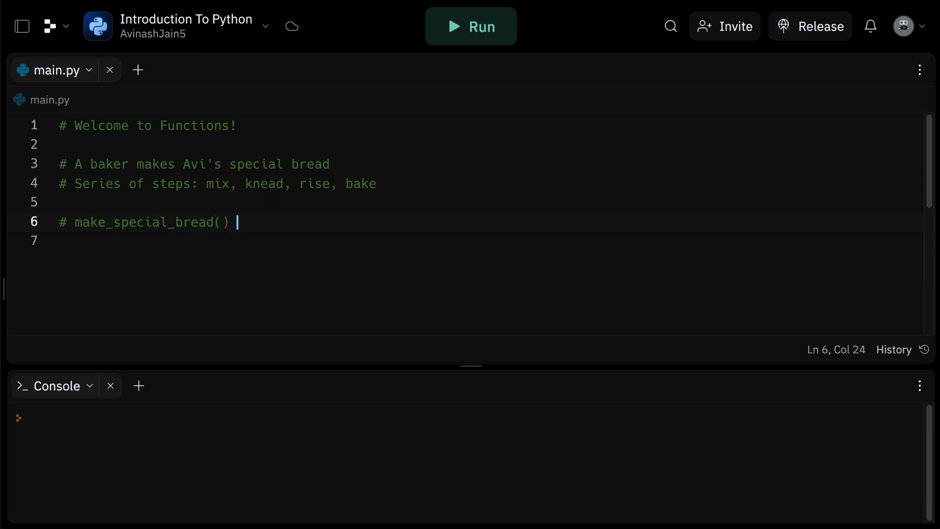
{"action": "type", "text": "perfor"}
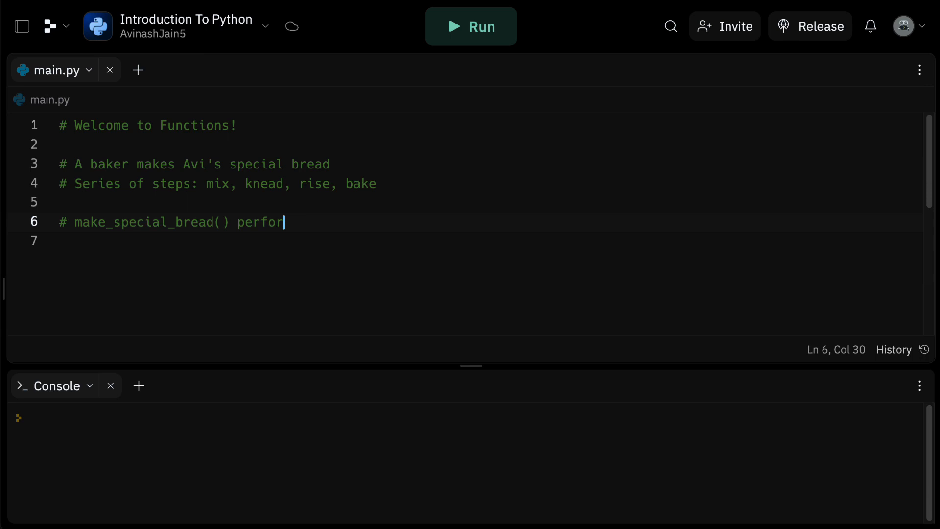
{"action": "type", "text": "ms these s"}
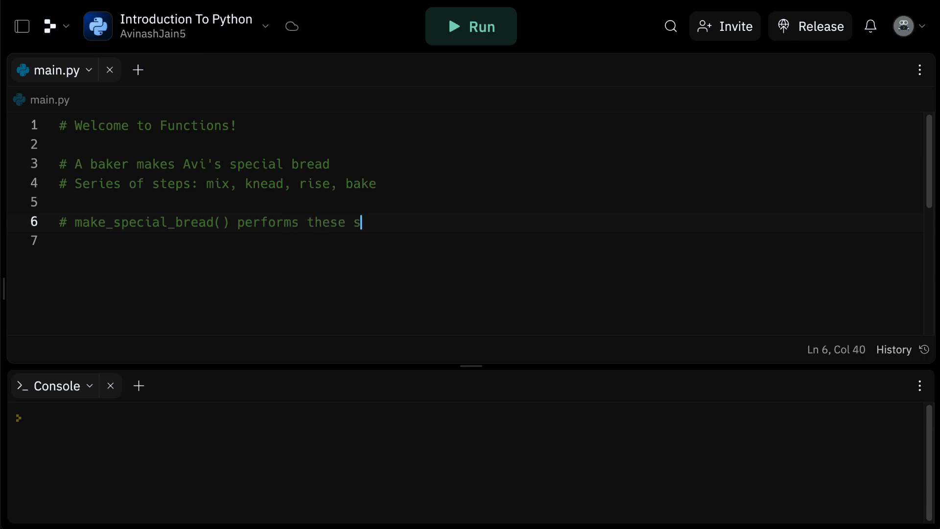
{"action": "type", "text": "teps"}
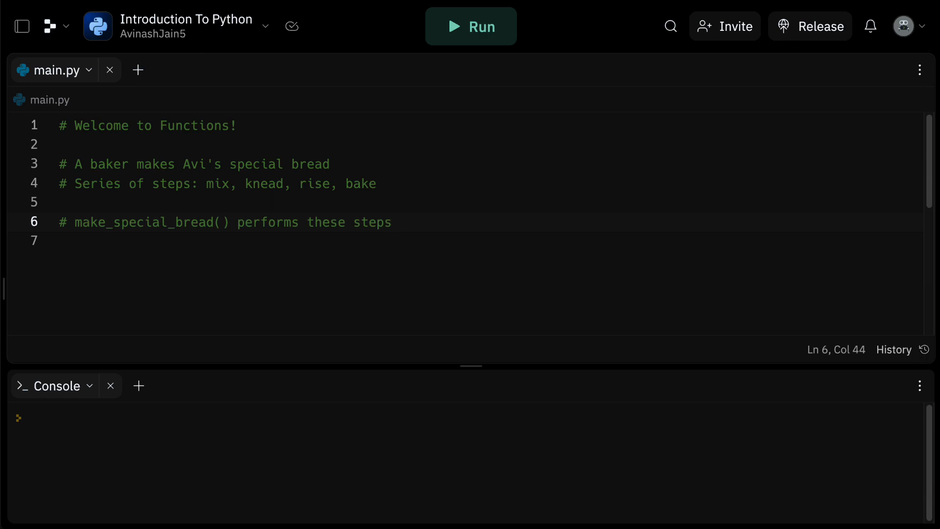
Define def hello_world(): and start its indented body line
{"action": "left_click", "coordinate": [391, 222]}
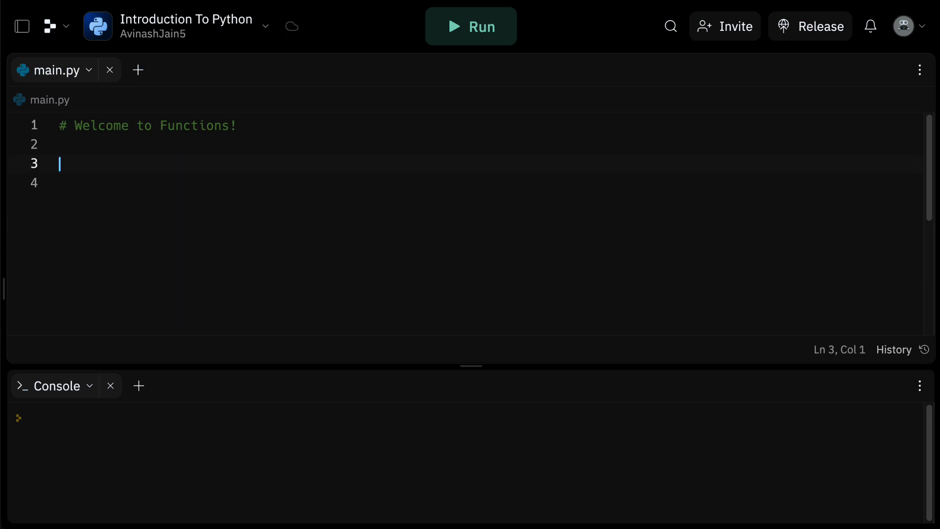
{"action": "type", "text": "de"}
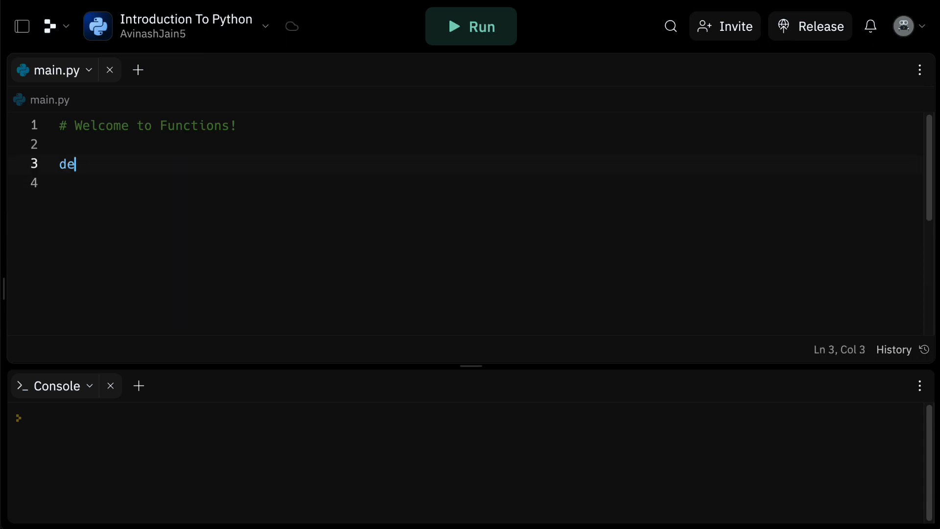
{"action": "type", "text": "f"}
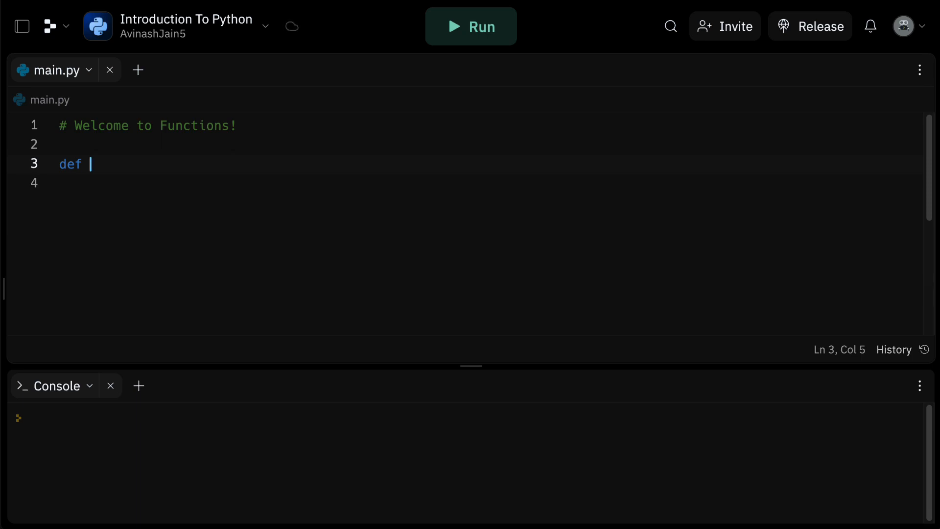
{"action": "type", "text": "hel"}
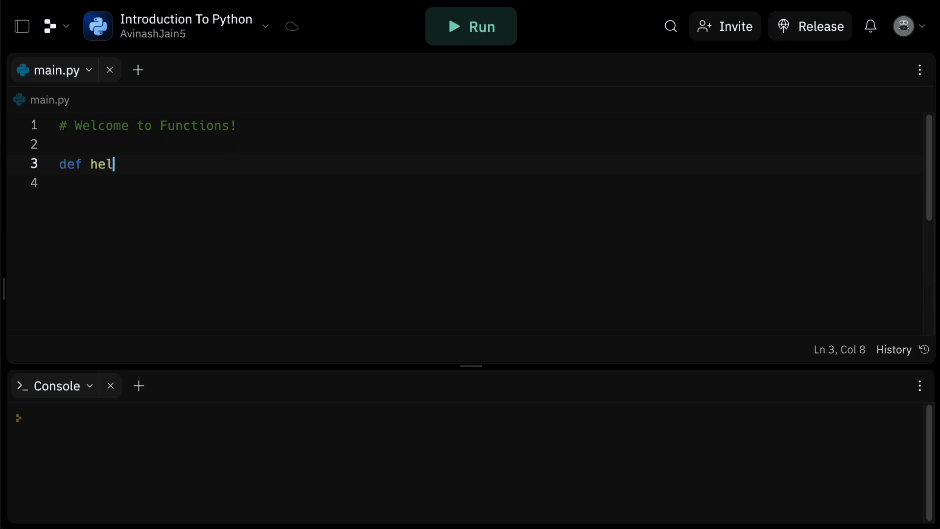
{"action": "type", "text": "lo_wor"}
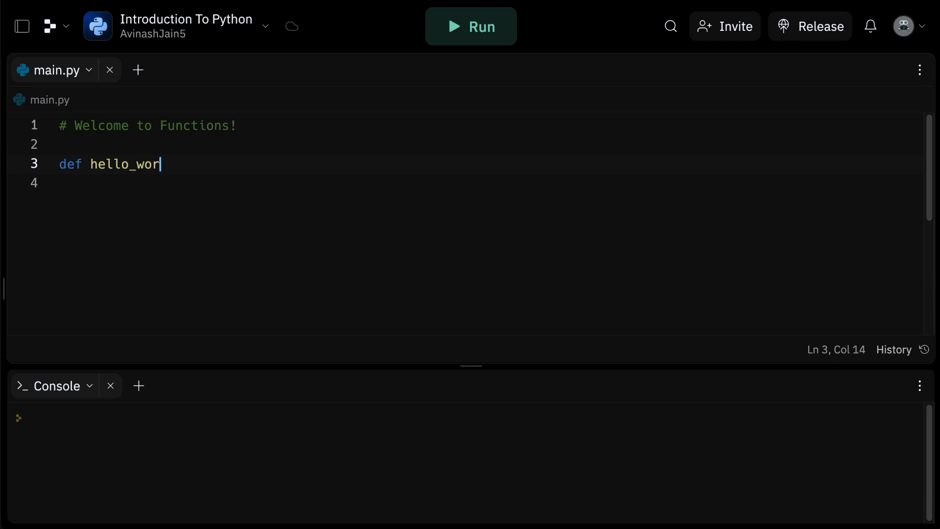
{"action": "type", "text": "ld():"}
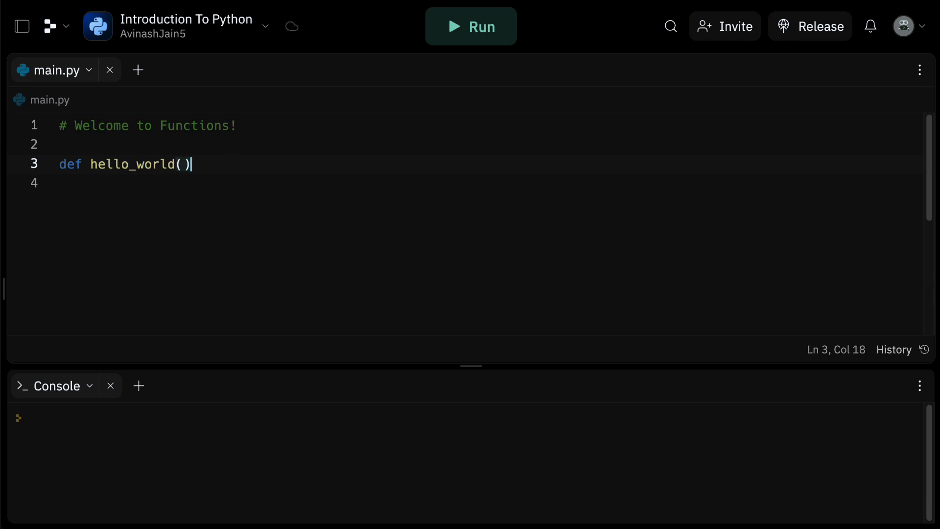
{"action": "type", "text": ":"}
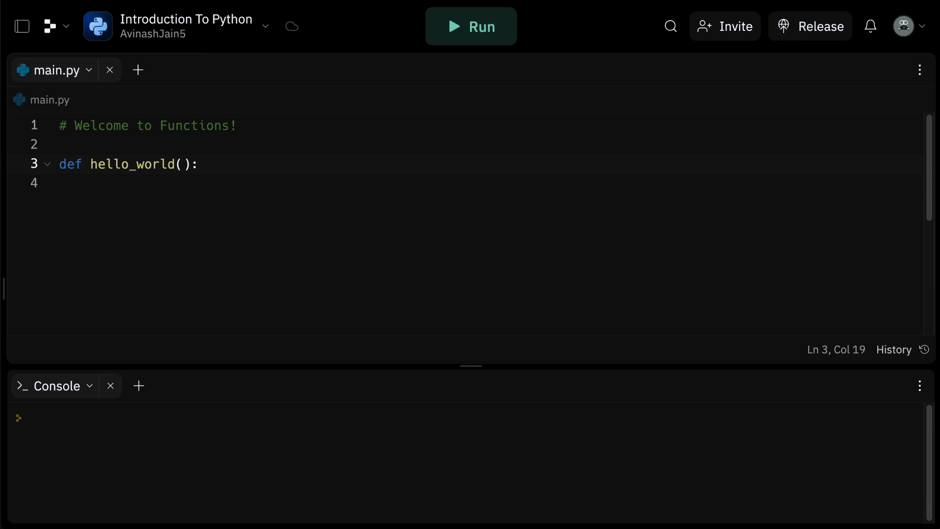
{"action": "key", "text": "enter"}
{"action": "type", "text": "print(\""}
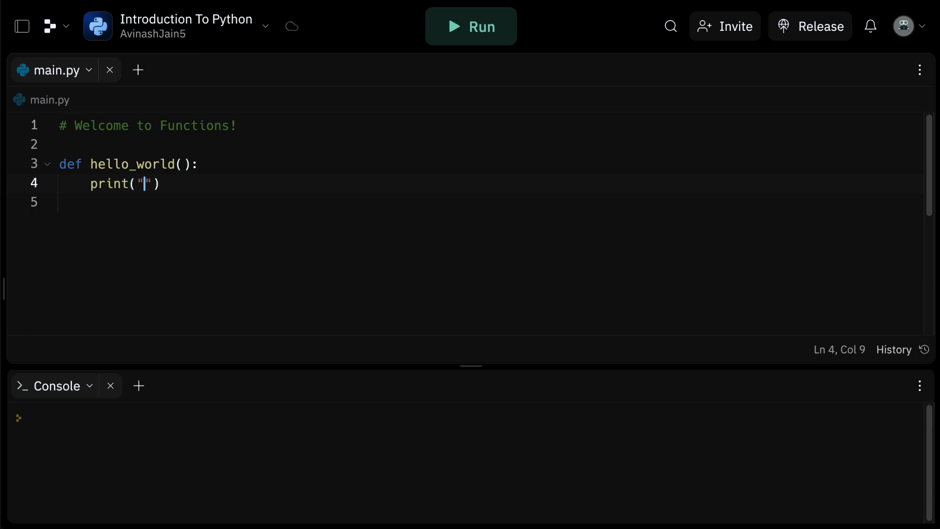
Make the print call output Hello World! and run the script
{"action": "type", "text": "Hello World!"}
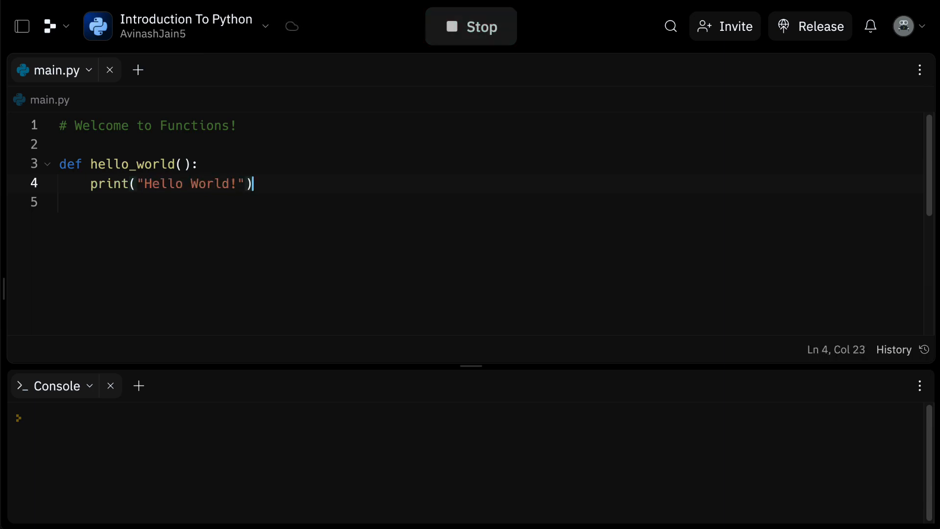
{"action": "left_click", "coordinate": [471, 26]}
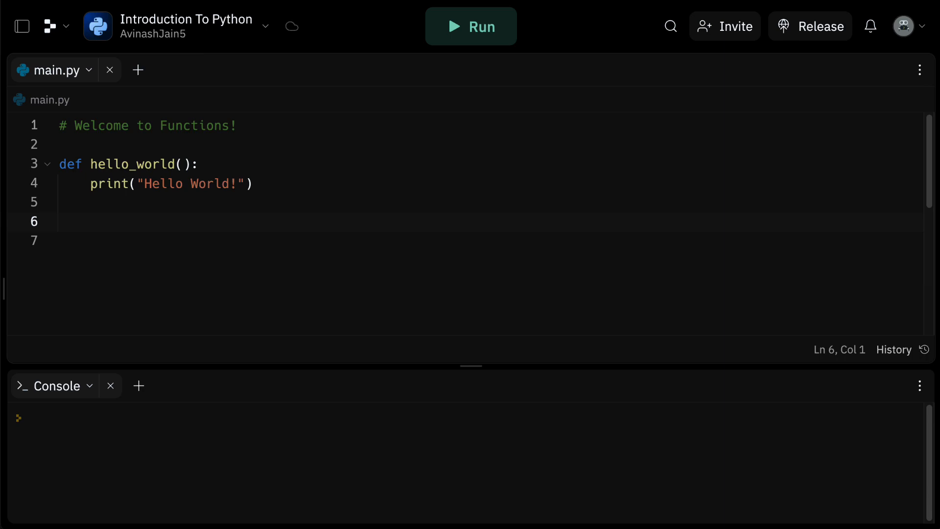
Call hello_world() and run so the console shows Hello World!
{"action": "type", "text": "hello_world("}
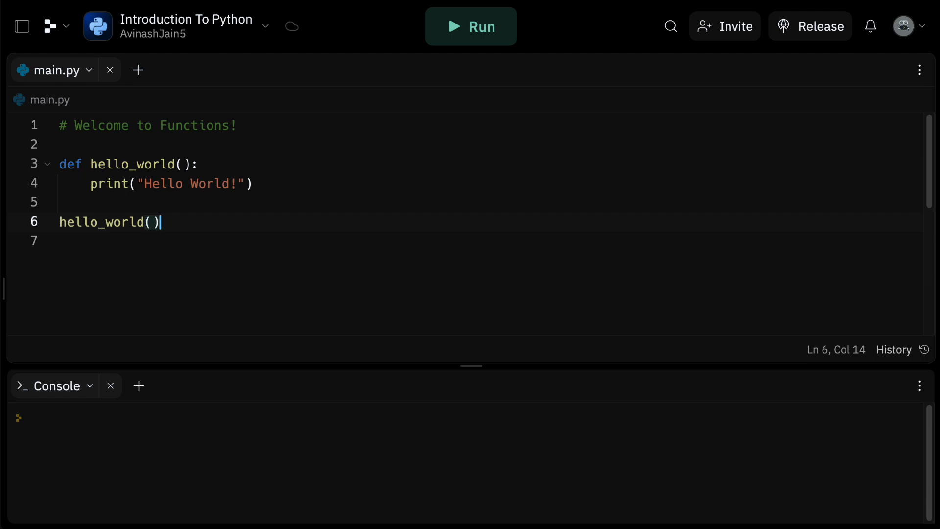
{"action": "left_click", "coordinate": [471, 25]}
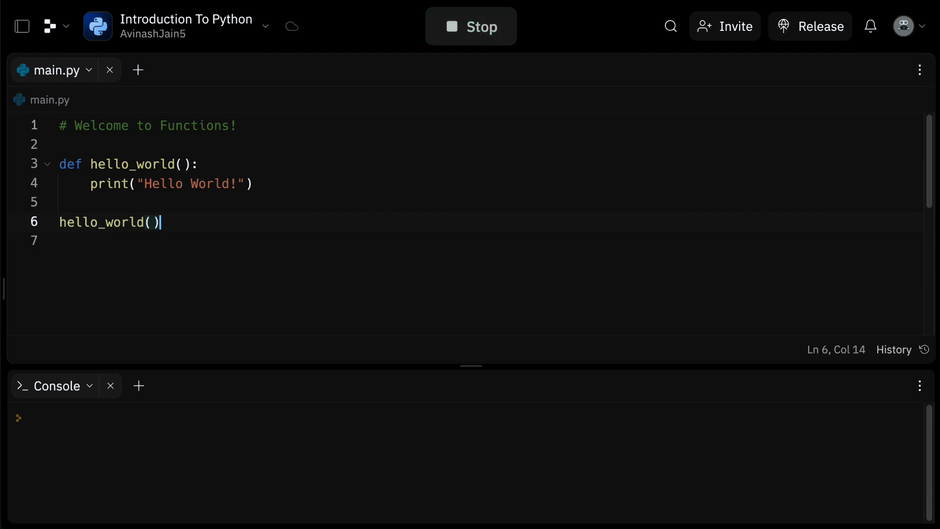
{"action": "left_click", "coordinate": [471, 25]}
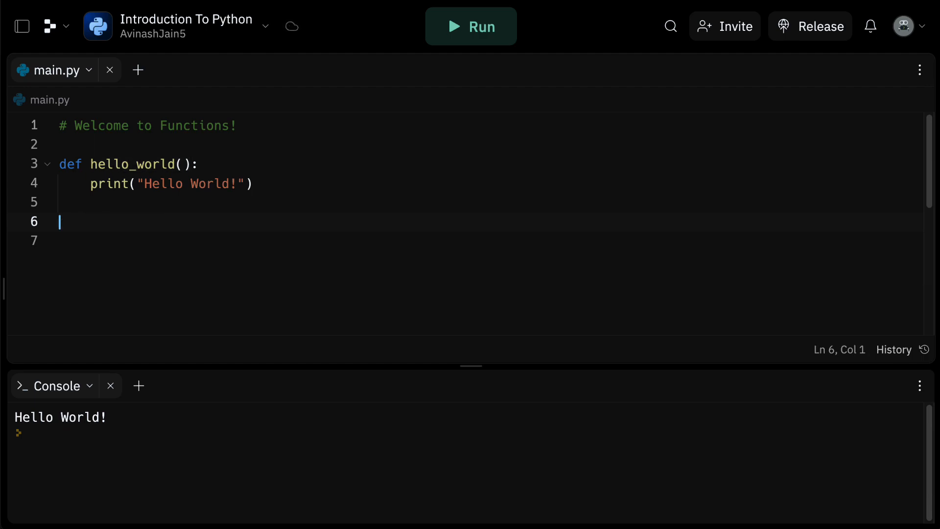
Define greeting(name) that prints "Hi " + name + "!"
{"action": "type", "text": "def greet"}
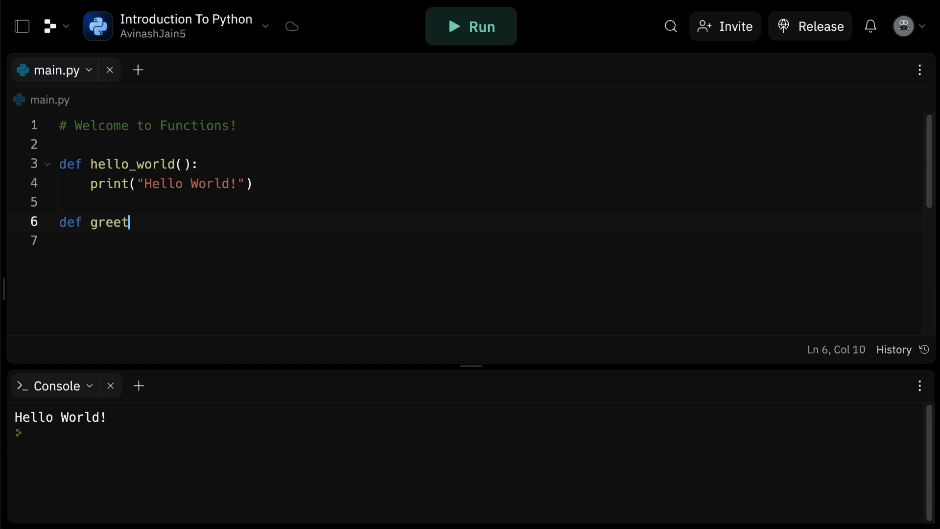
{"action": "type", "text": "ing()"}
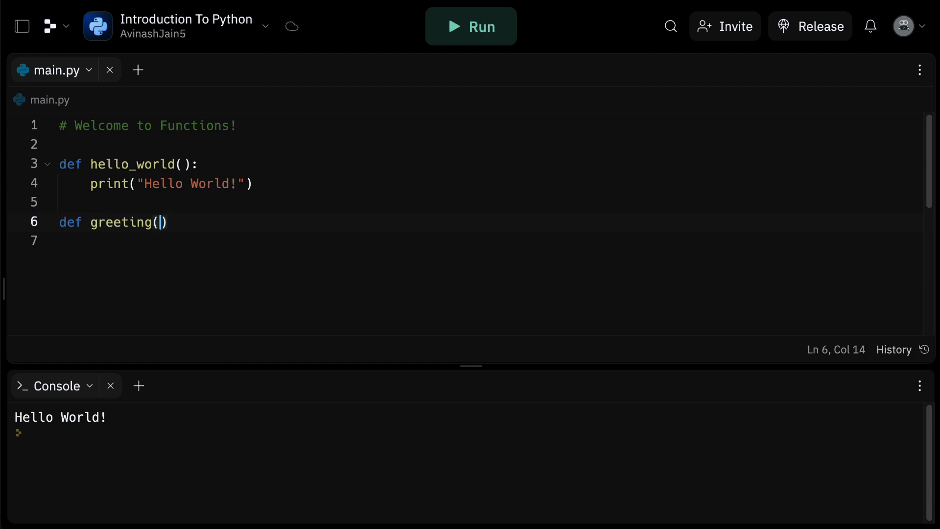
{"action": "type", "text": "name"}
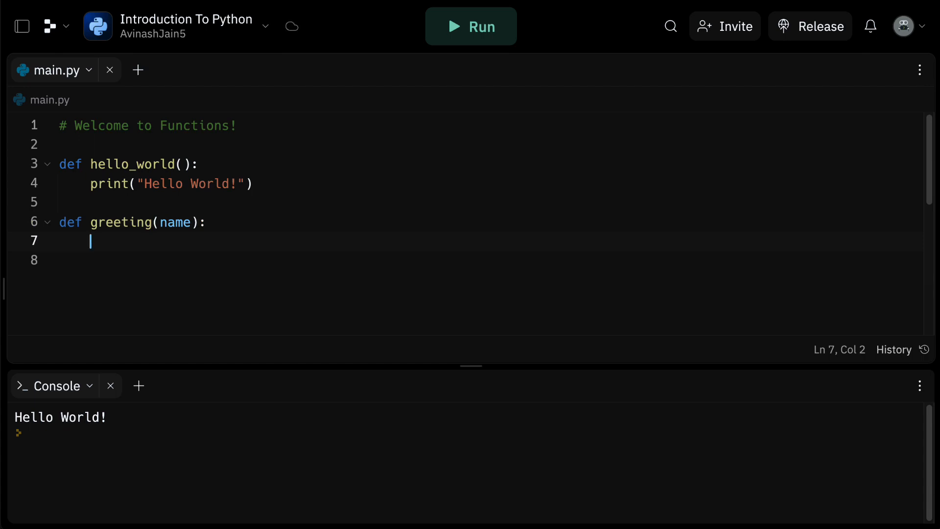
{"action": "type", "text": "print(\"\")"}
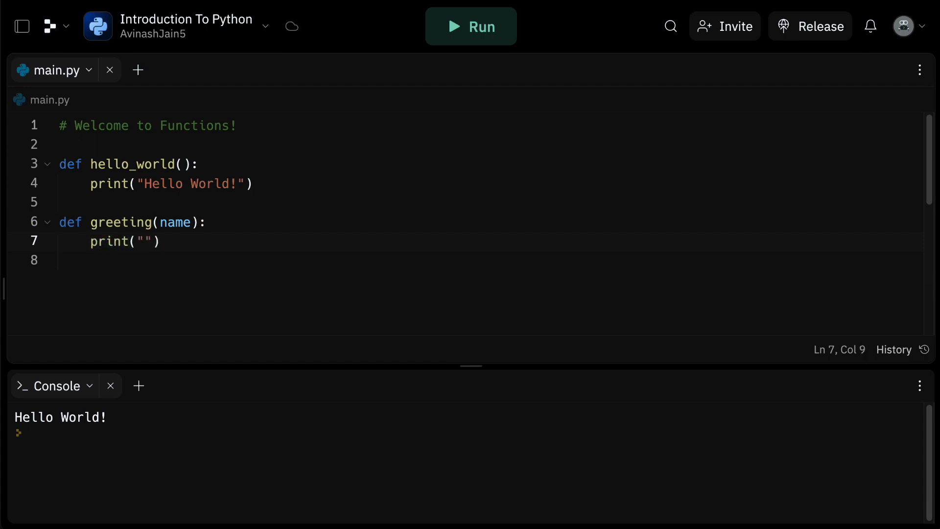
{"action": "left_click", "coordinate": [141, 241]}
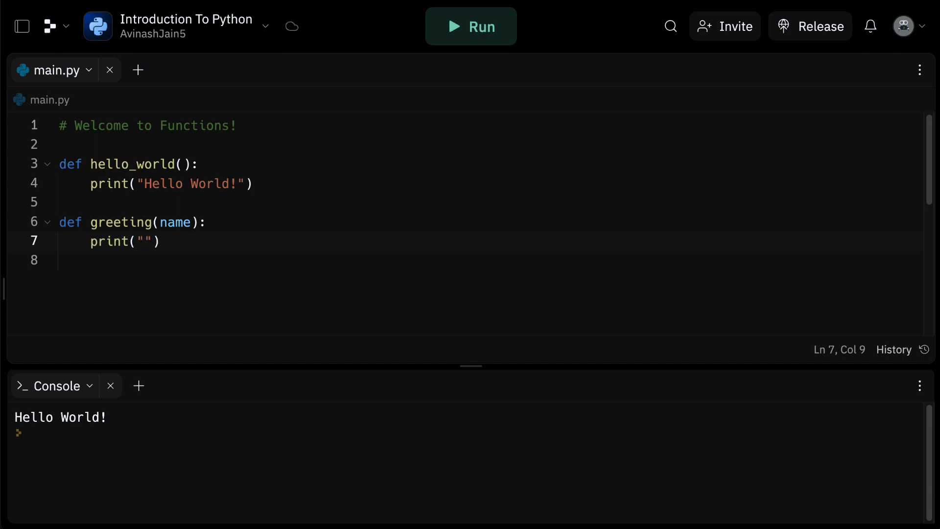
{"action": "type", "text": "Hi"}
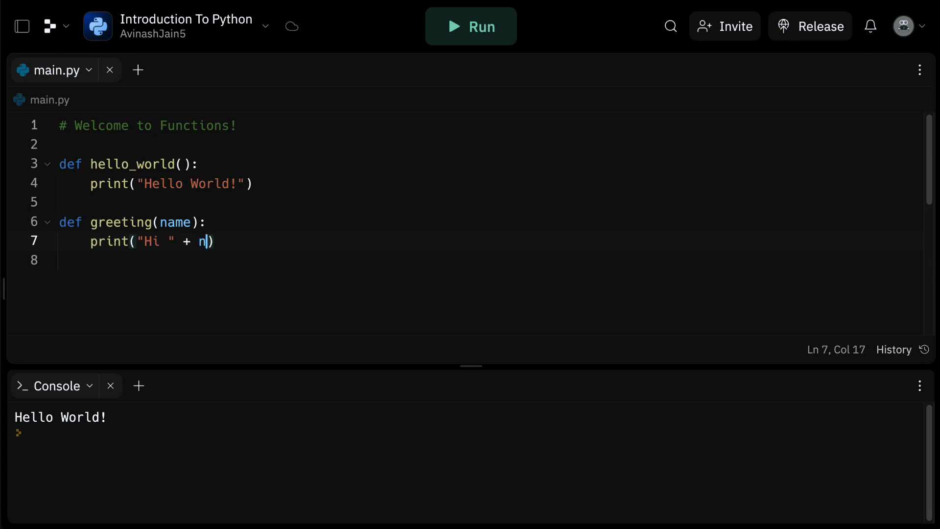
{"action": "type", "text": "ame + \"!\""}
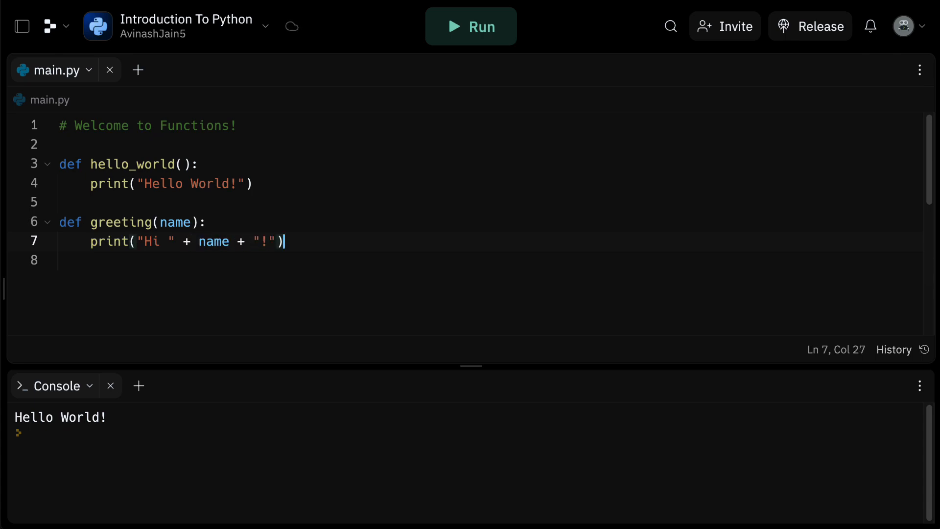
Call greeting("Avi") and run to get Hi Avi! in the console
{"action": "type", "text": "g"}
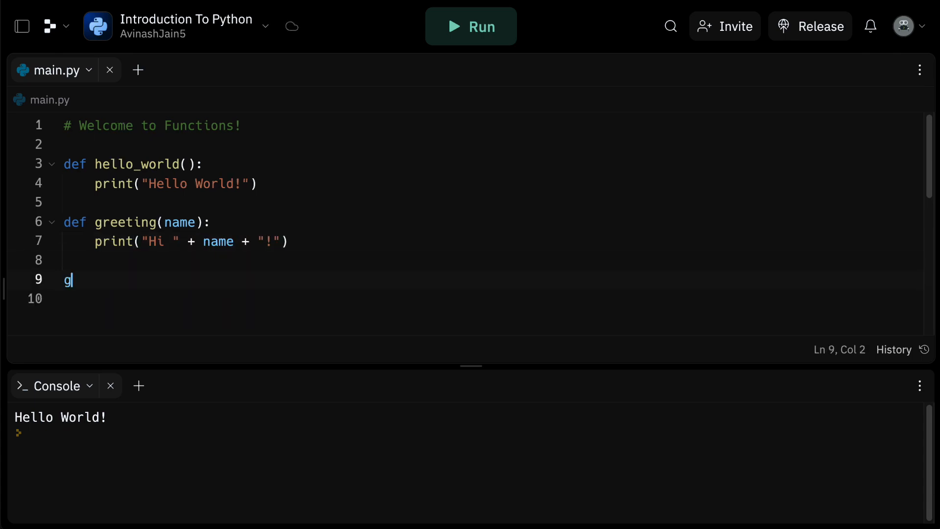
{"action": "type", "text": "reeting(\"\")"}
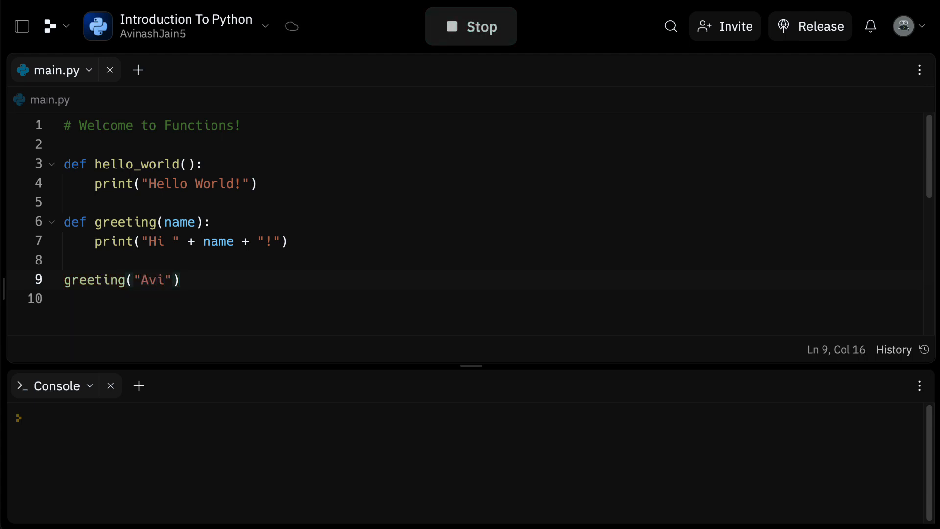
{"action": "left_click", "coordinate": [471, 25]}
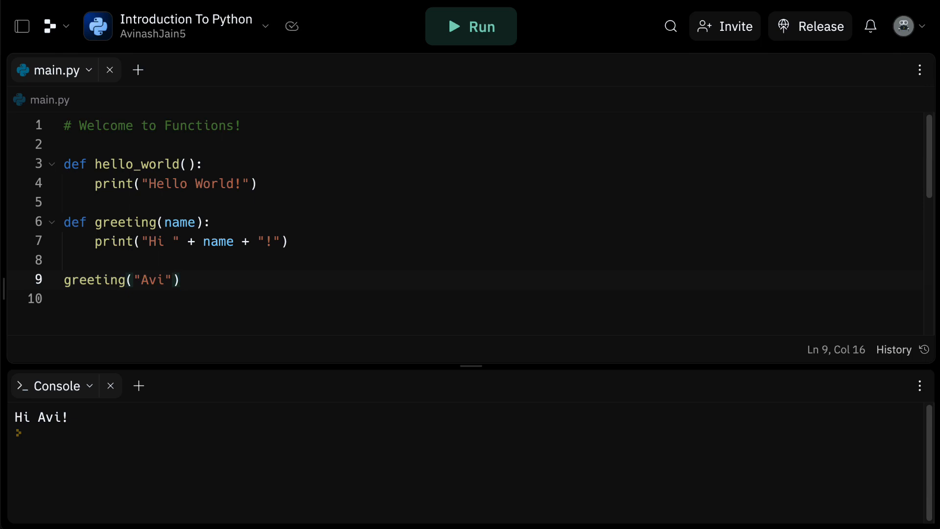
{"action": "left_click", "coordinate": [180, 279]}
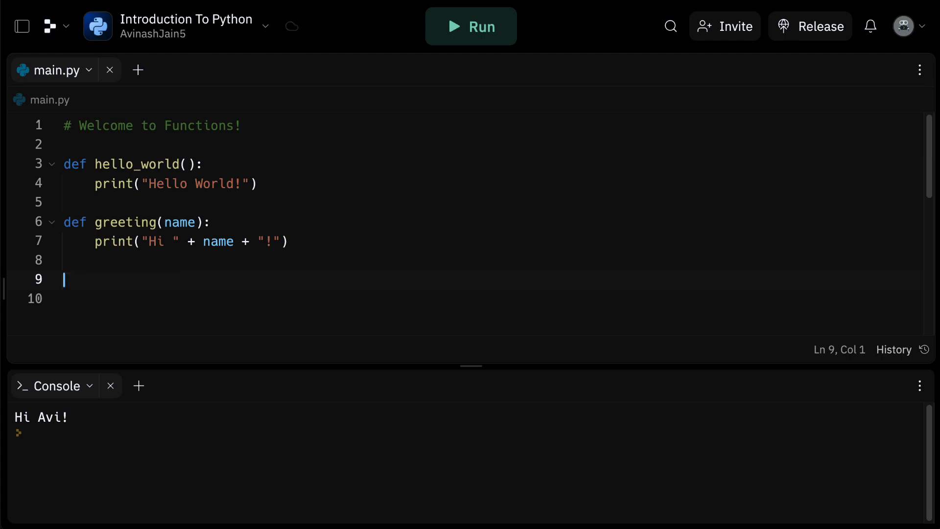
Define add(num1, num2) returning num1 + num2 and call add(10, 15) for 25
{"action": "type", "text": "def"}
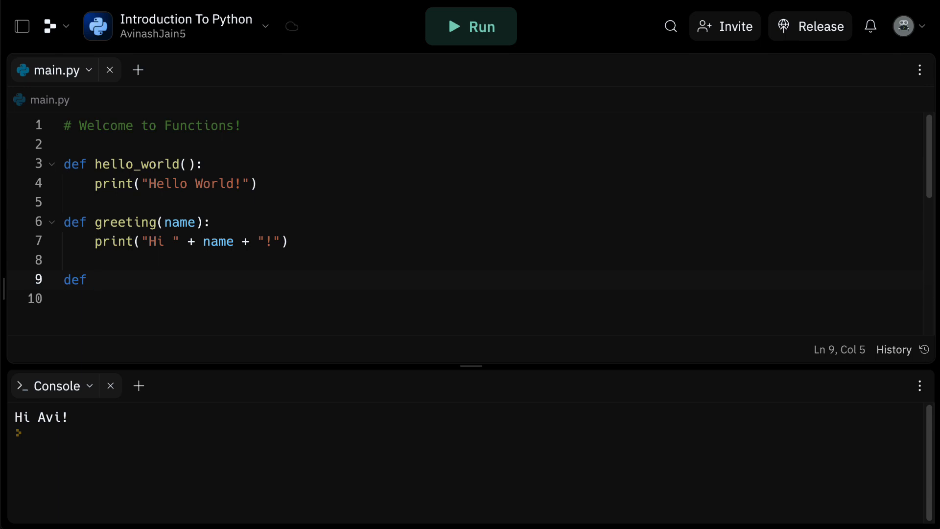
{"action": "type", "text": "add(num1)"}
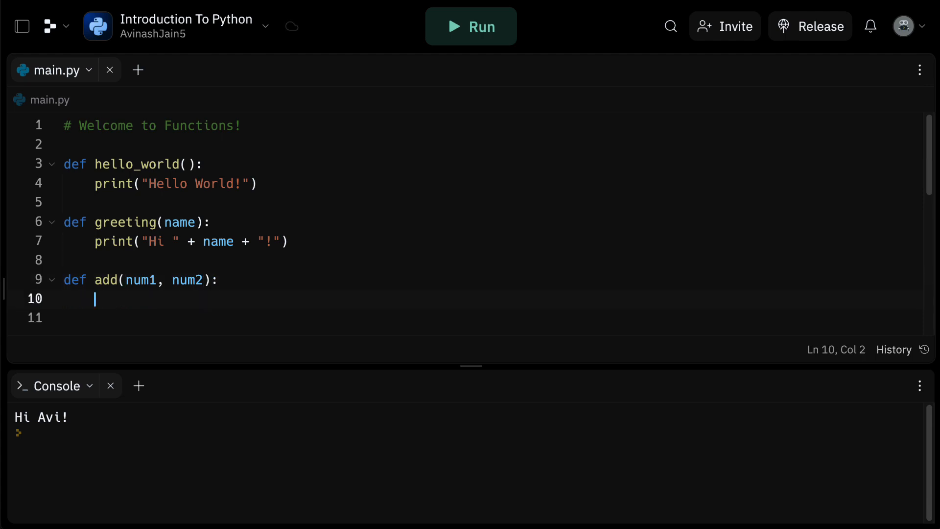
{"action": "type", "text": "print("}
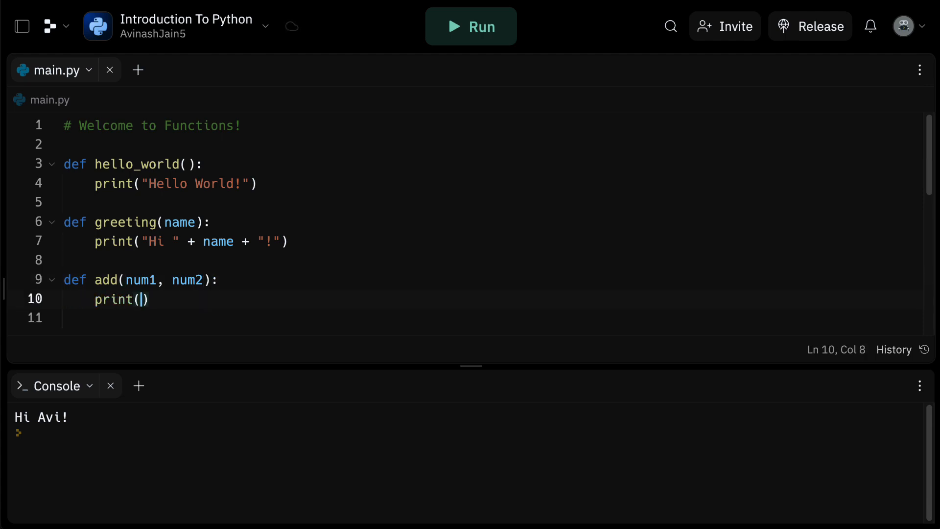
{"action": "type", "text": "num1 +"}
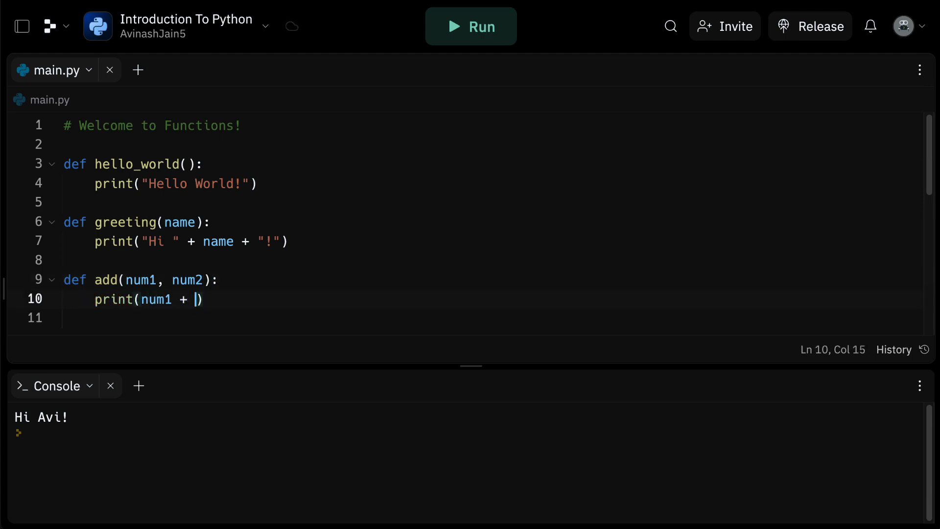
{"action": "type", "text": "num2)"}
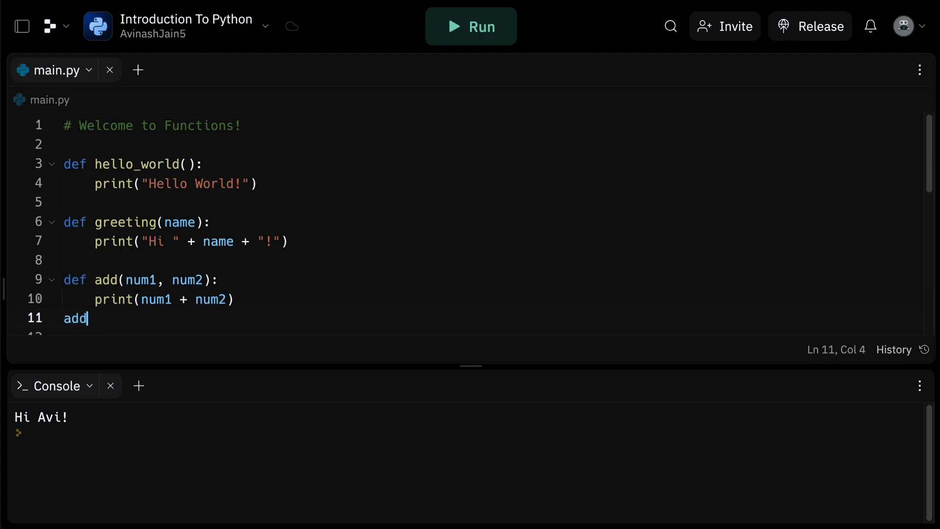
{"action": "type", "text": "(10, 1)"}
{"action": "left_click", "coordinate": [490, 299]}
{"action": "type", "text": "eturn "}
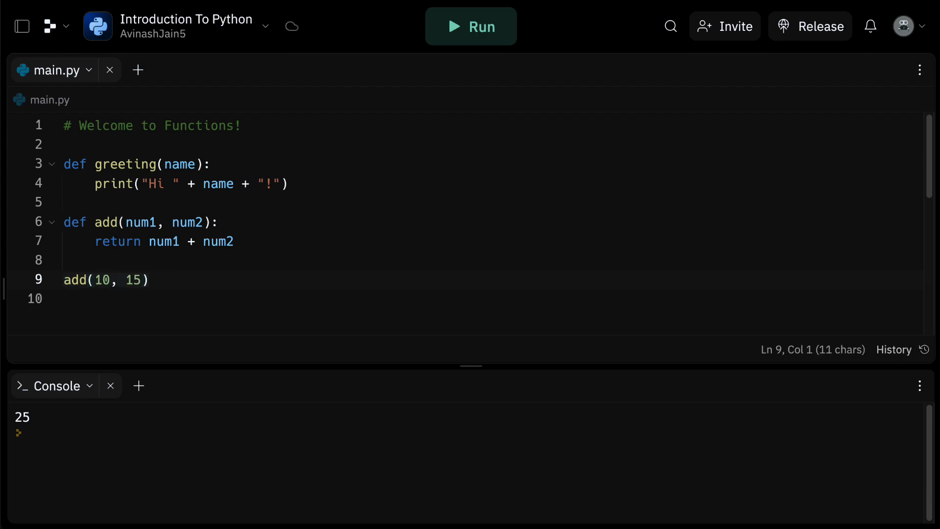
Store add(12, 34) in num_sum, print it and run to show 46
{"action": "left_click", "coordinate": [63, 279]}
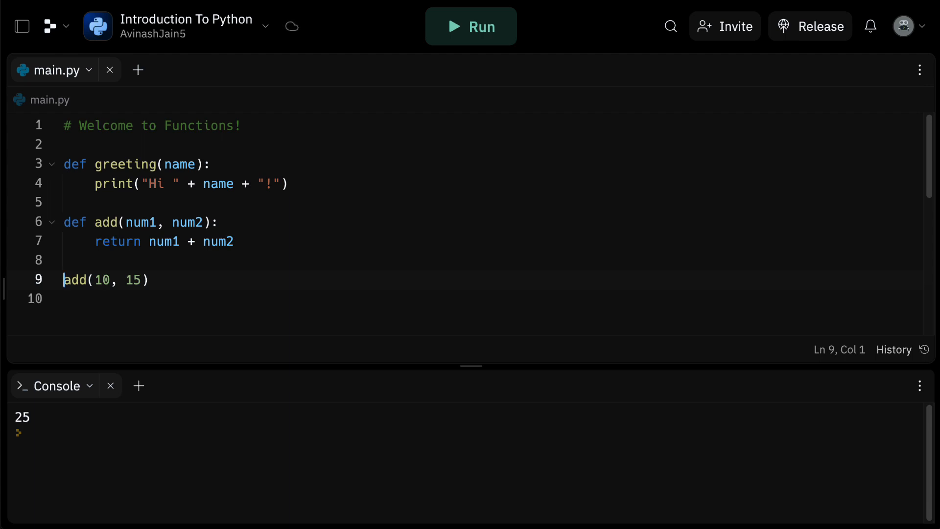
{"action": "type", "text": "num_sum ="}
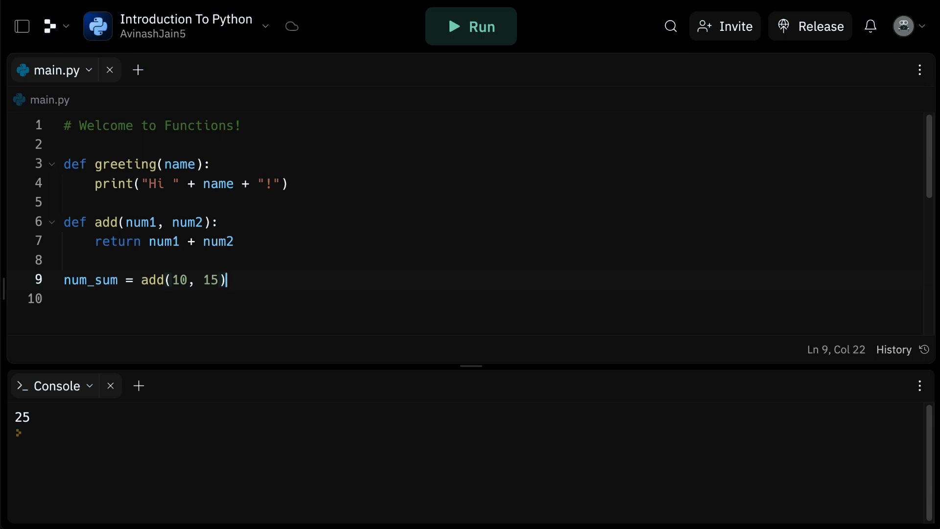
{"action": "type", "text": "print(num_)"}
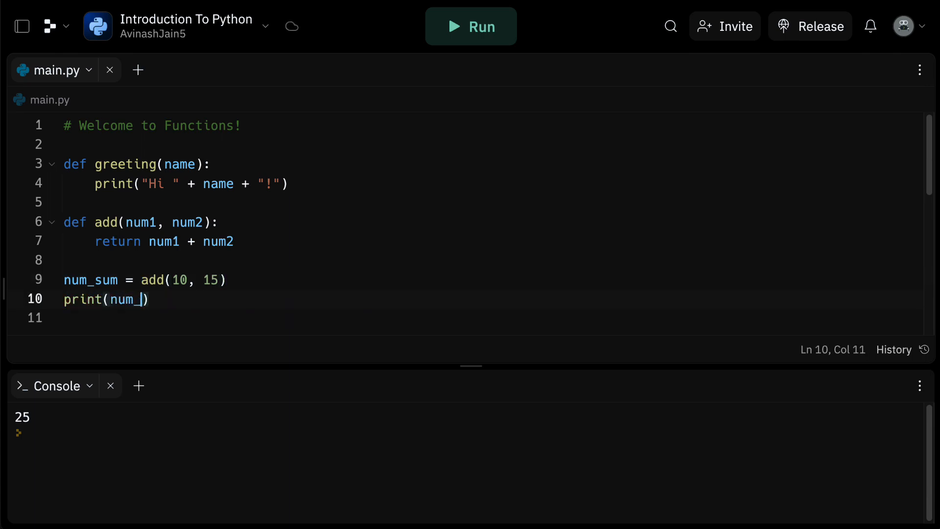
{"action": "type", "text": "sum"}
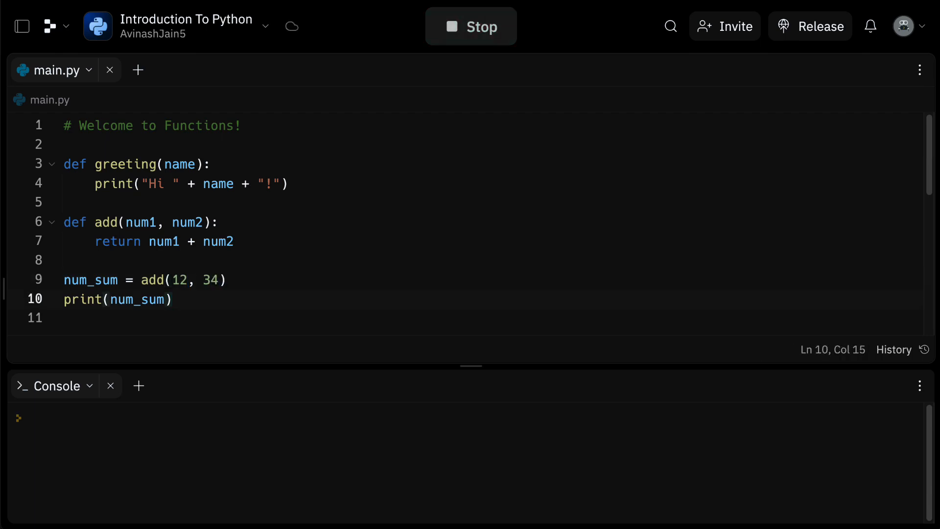
{"action": "left_click", "coordinate": [471, 25]}
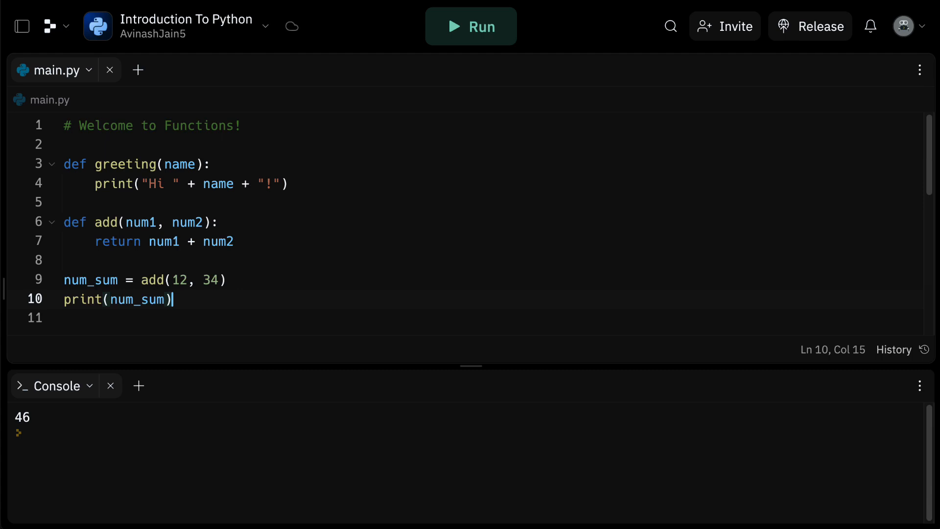
{"action": "mouse_move", "coordinate": [514, 140]}
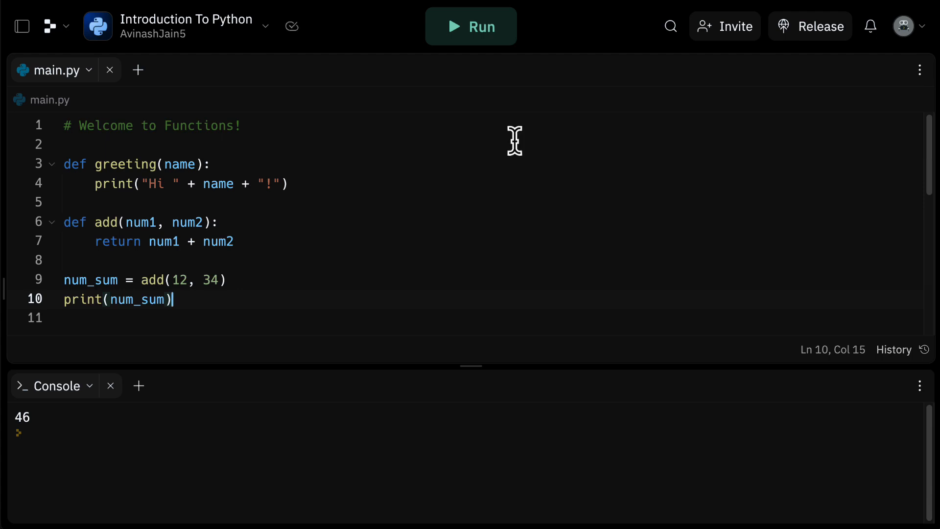
{"action": "mouse_move", "coordinate": [289, 277]}
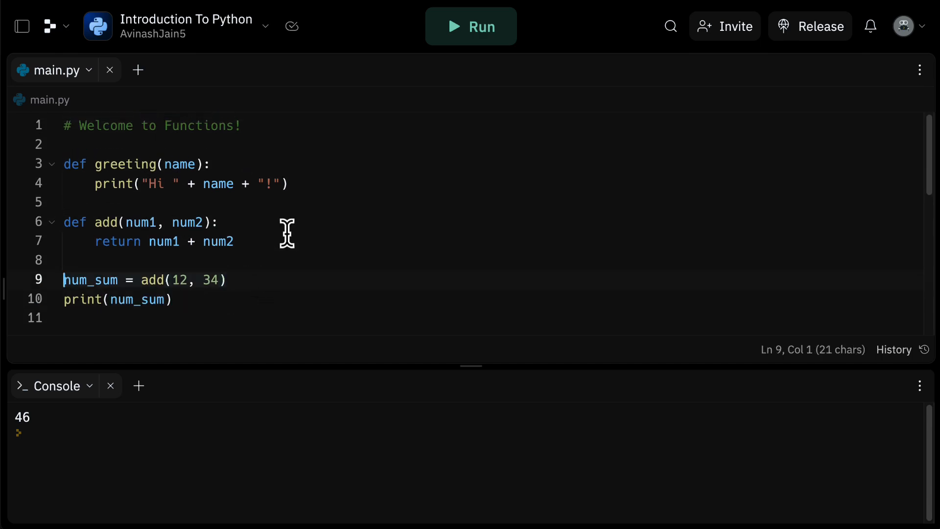
Define mul(num1, num2) returning num1 * num2
{"action": "type", "text": "def mul"}
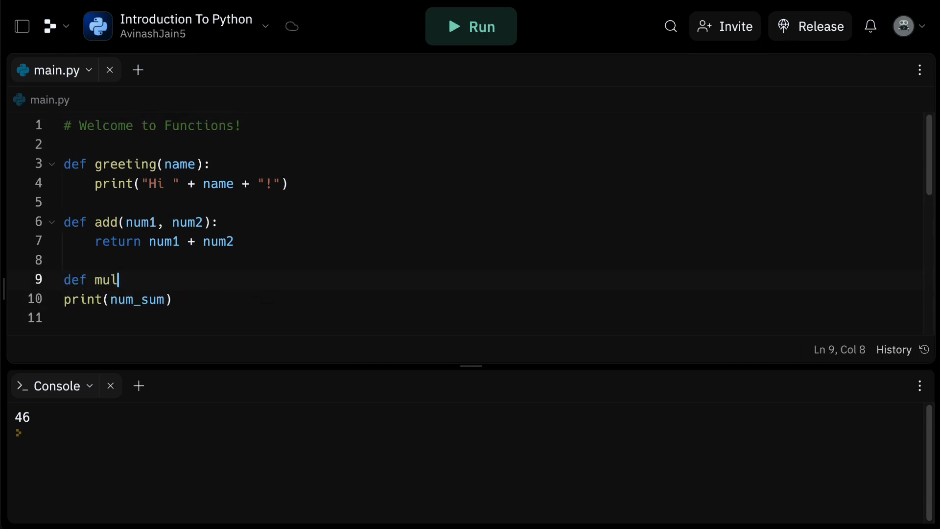
{"action": "type", "text": "(num1, num2):"}
{"action": "type", "text": "return num1 * num2"}
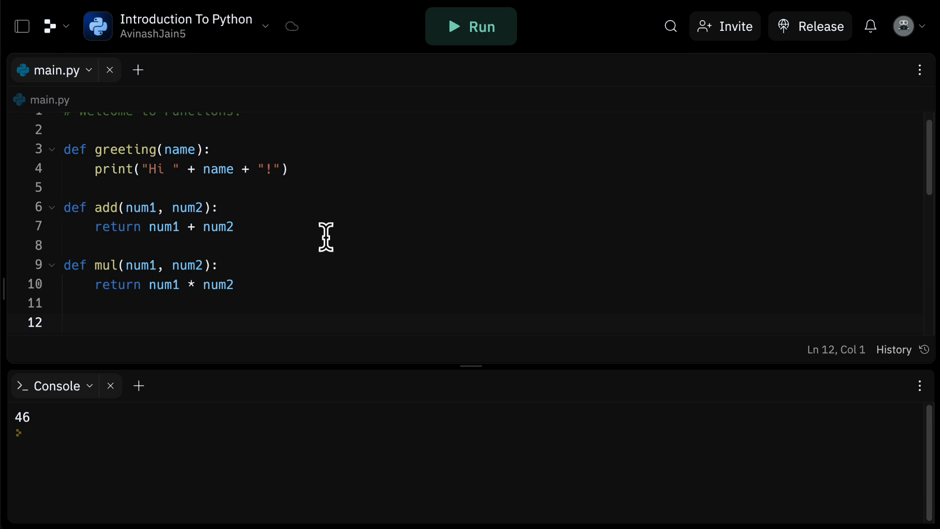
{"action": "left_click", "coordinate": [64, 323]}
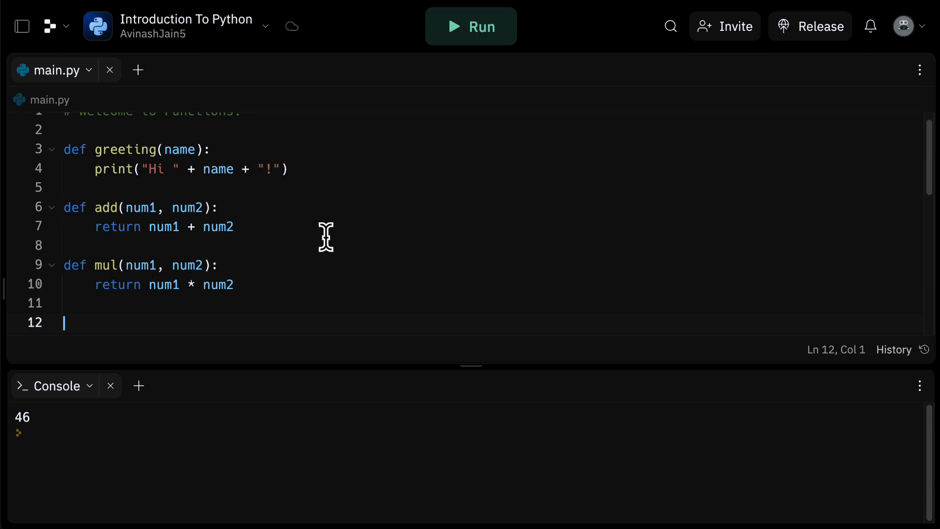
Print mul(add(1,2), add(3,4)) and run to show 21 in the console
{"action": "type", "text": "print(mul)"}
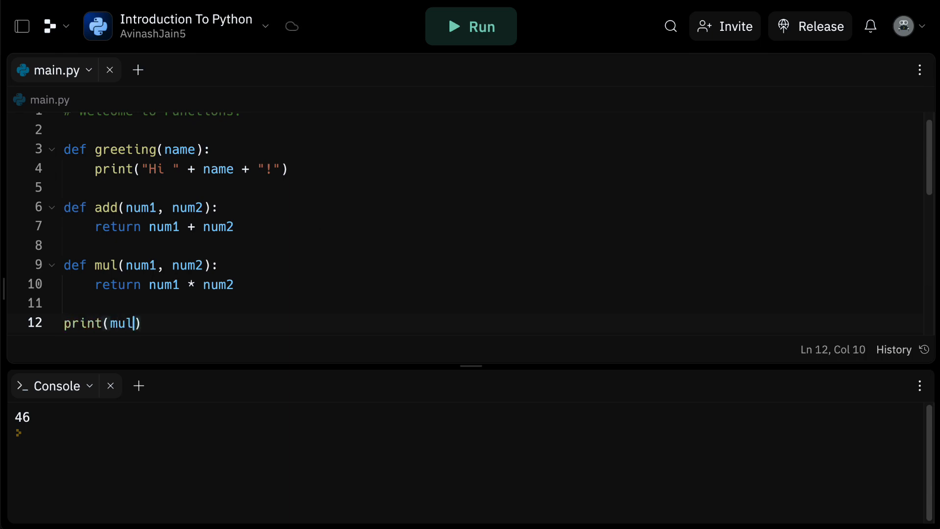
{"action": "type", "text": "("}
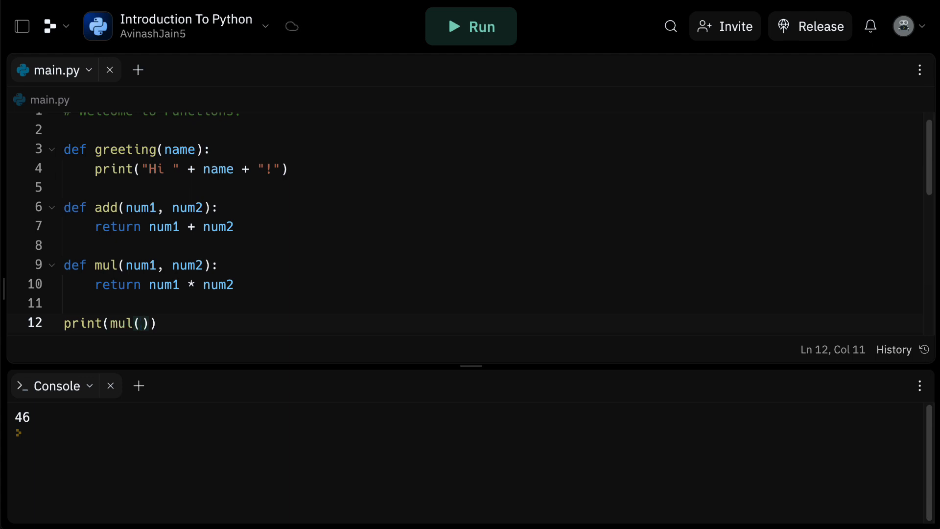
{"action": "type", "text": "add("}
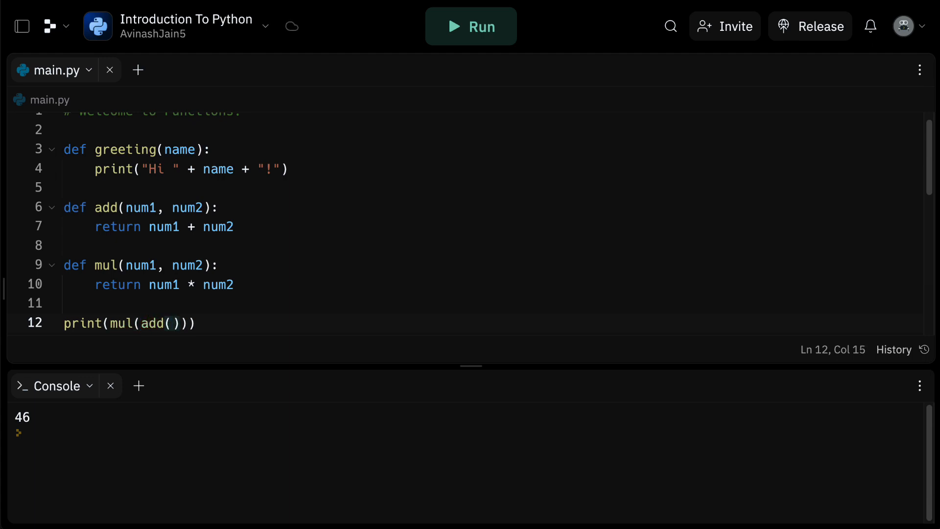
{"action": "type", "text": "1,2),"}
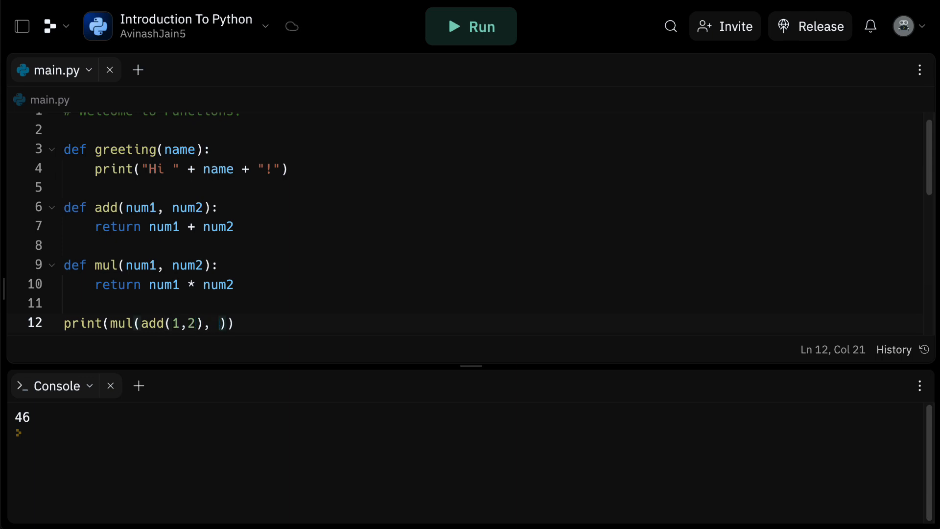
{"action": "type", "text": "add(3,4)"}
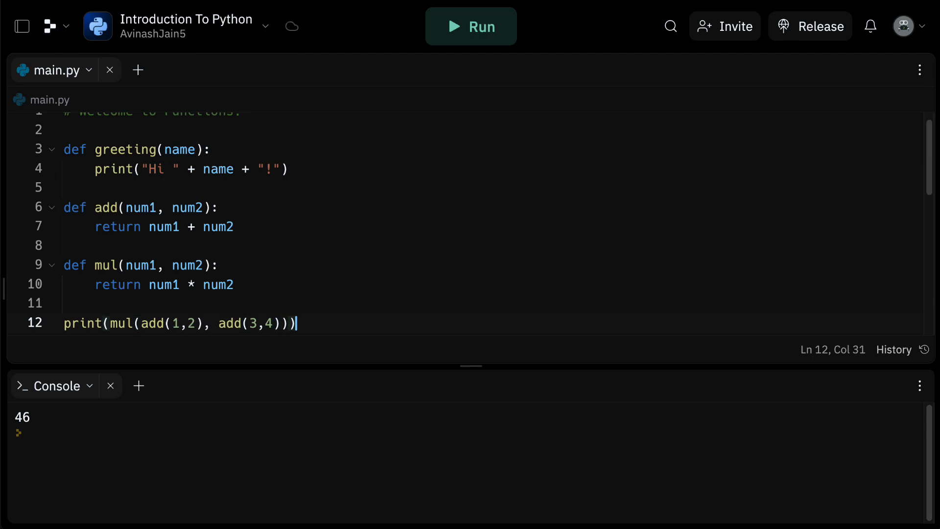
{"action": "left_click", "coordinate": [470, 25]}
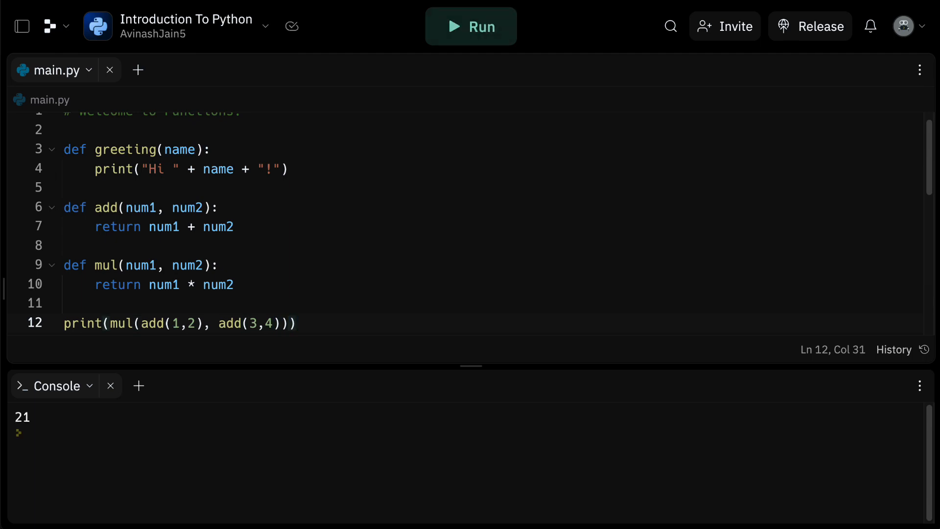
{"action": "left_click", "coordinate": [296, 324]}
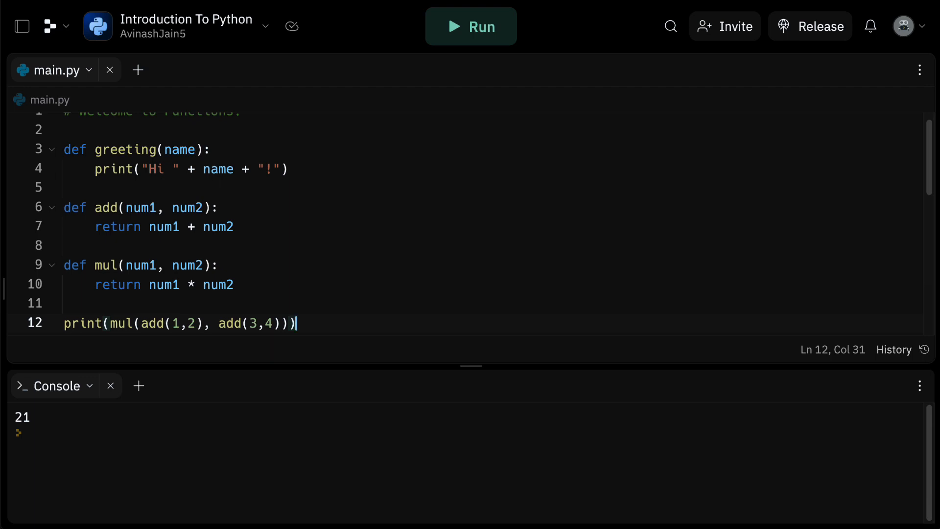
{"action": "left_click", "coordinate": [54, 302]}
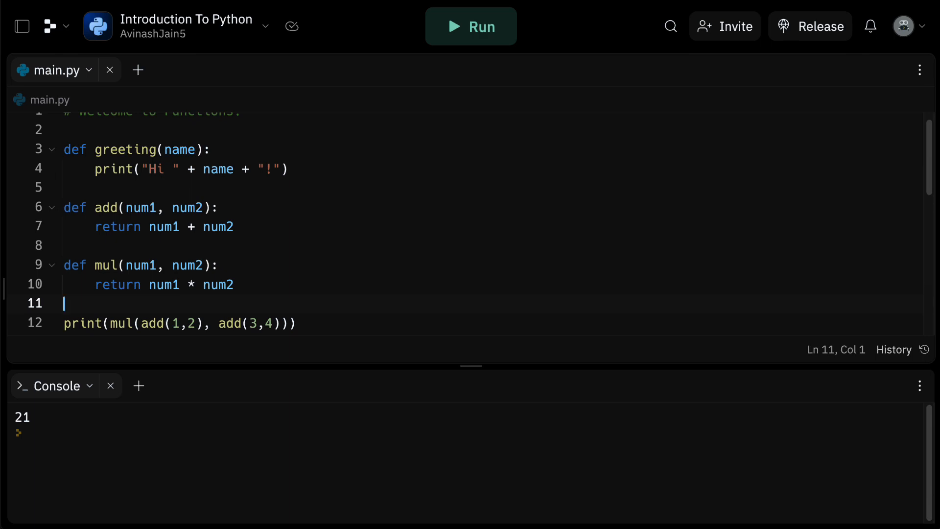
{"action": "type", "text": "print(\"\")"}
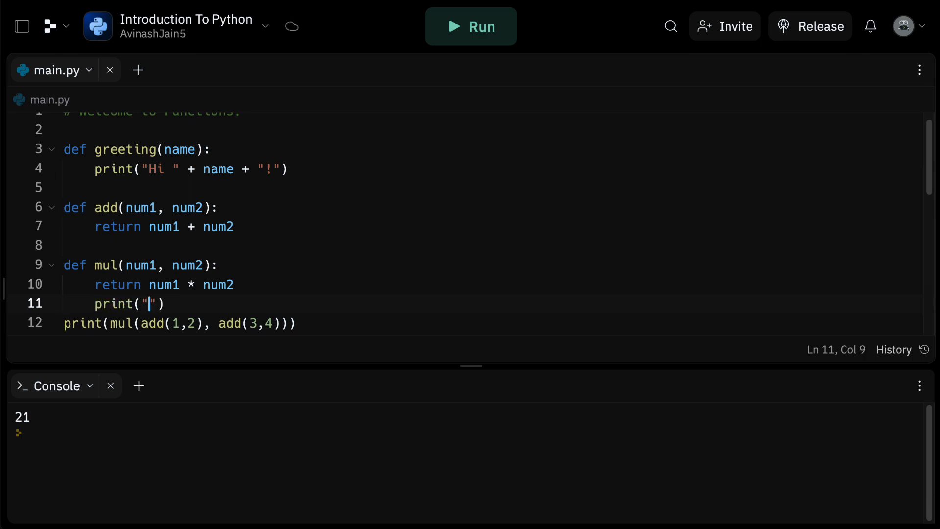
{"action": "type", "text": "hello!"}
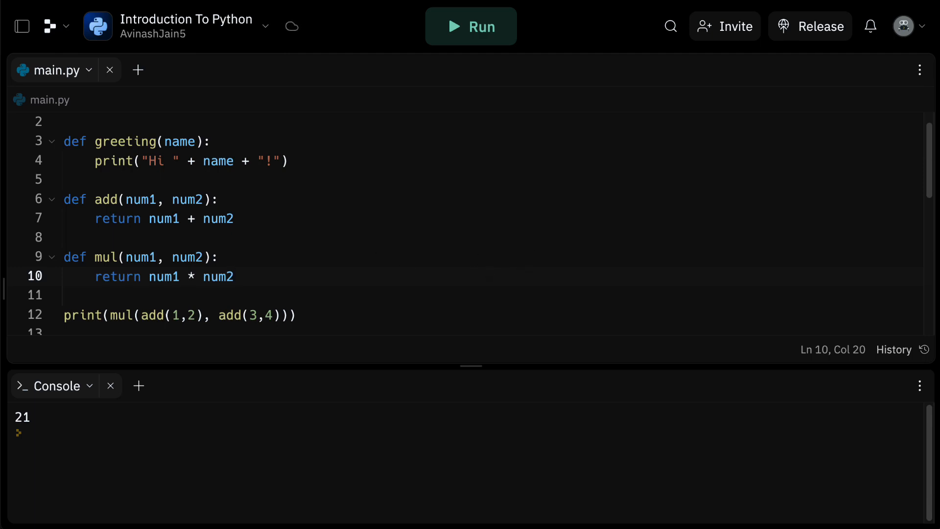
{"action": "left_click", "coordinate": [234, 276]}
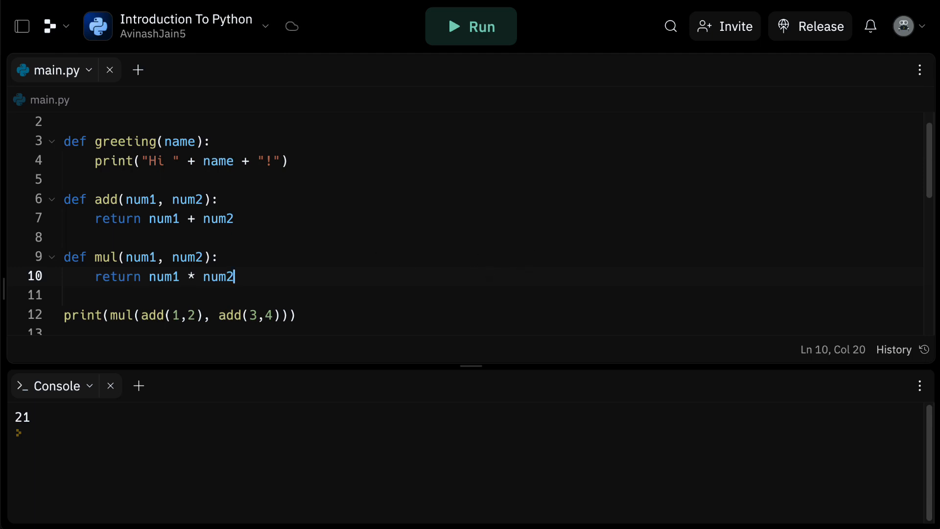